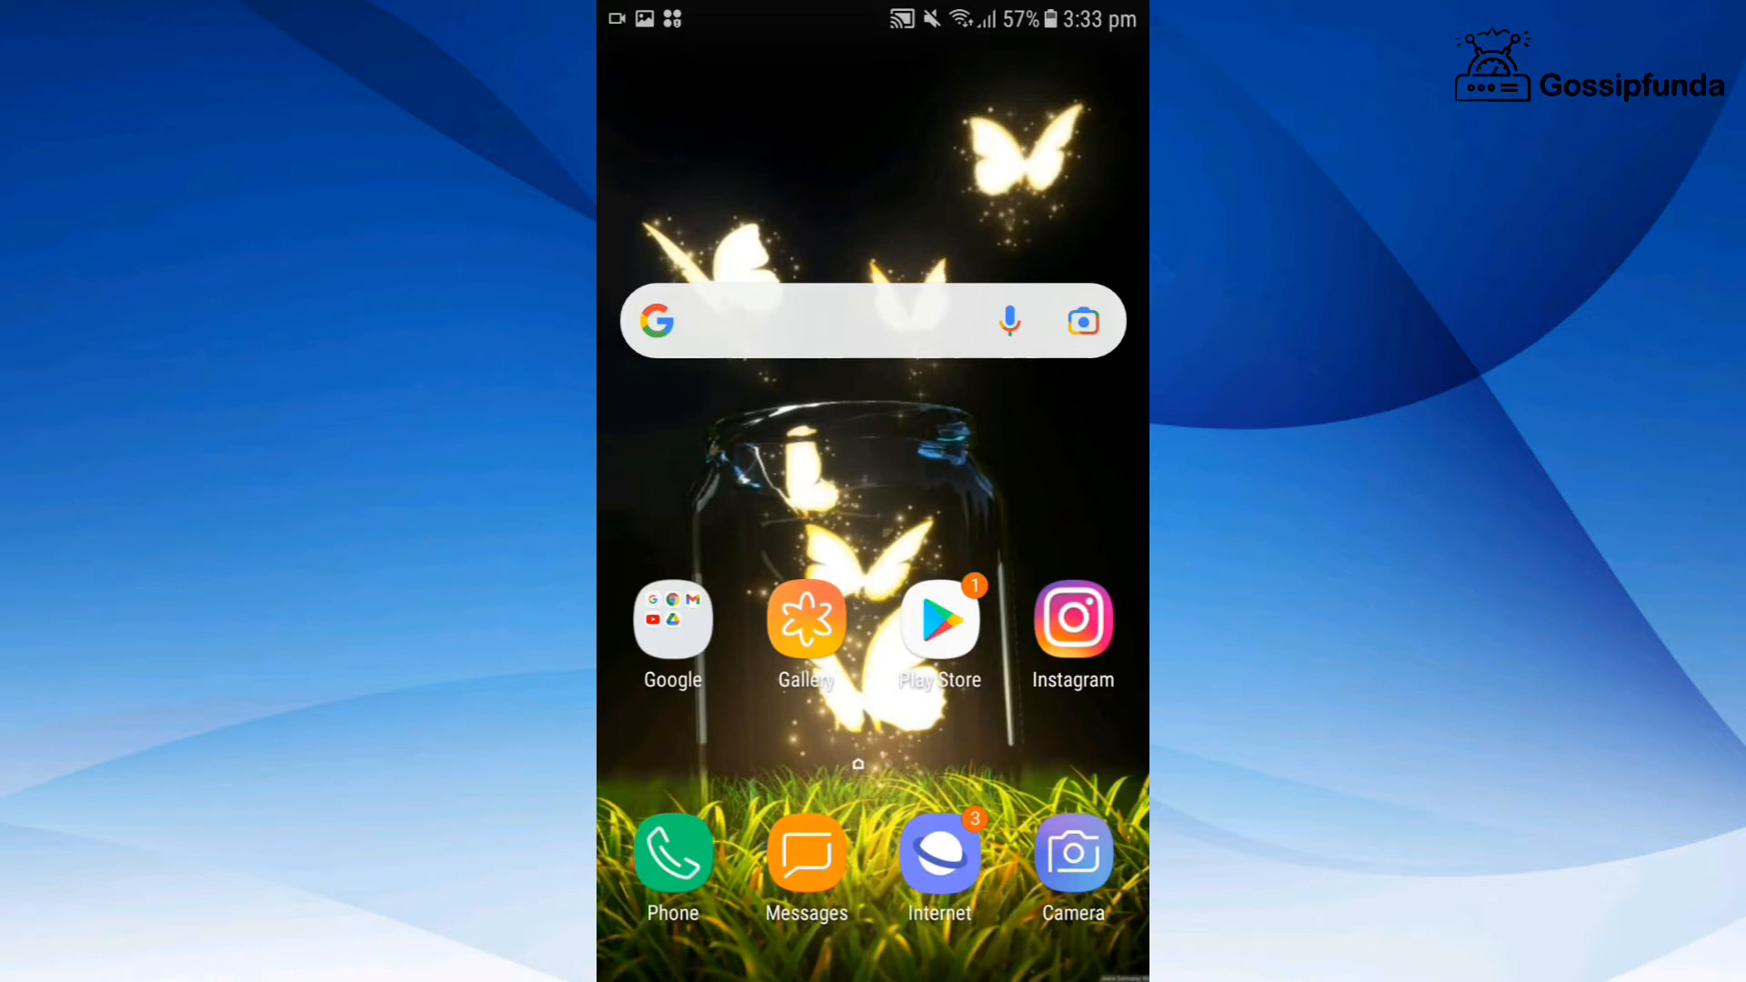
Search Play Store for 'message forwarding app' and bring up the results
{"action": "left_click", "coordinate": [938, 619]}
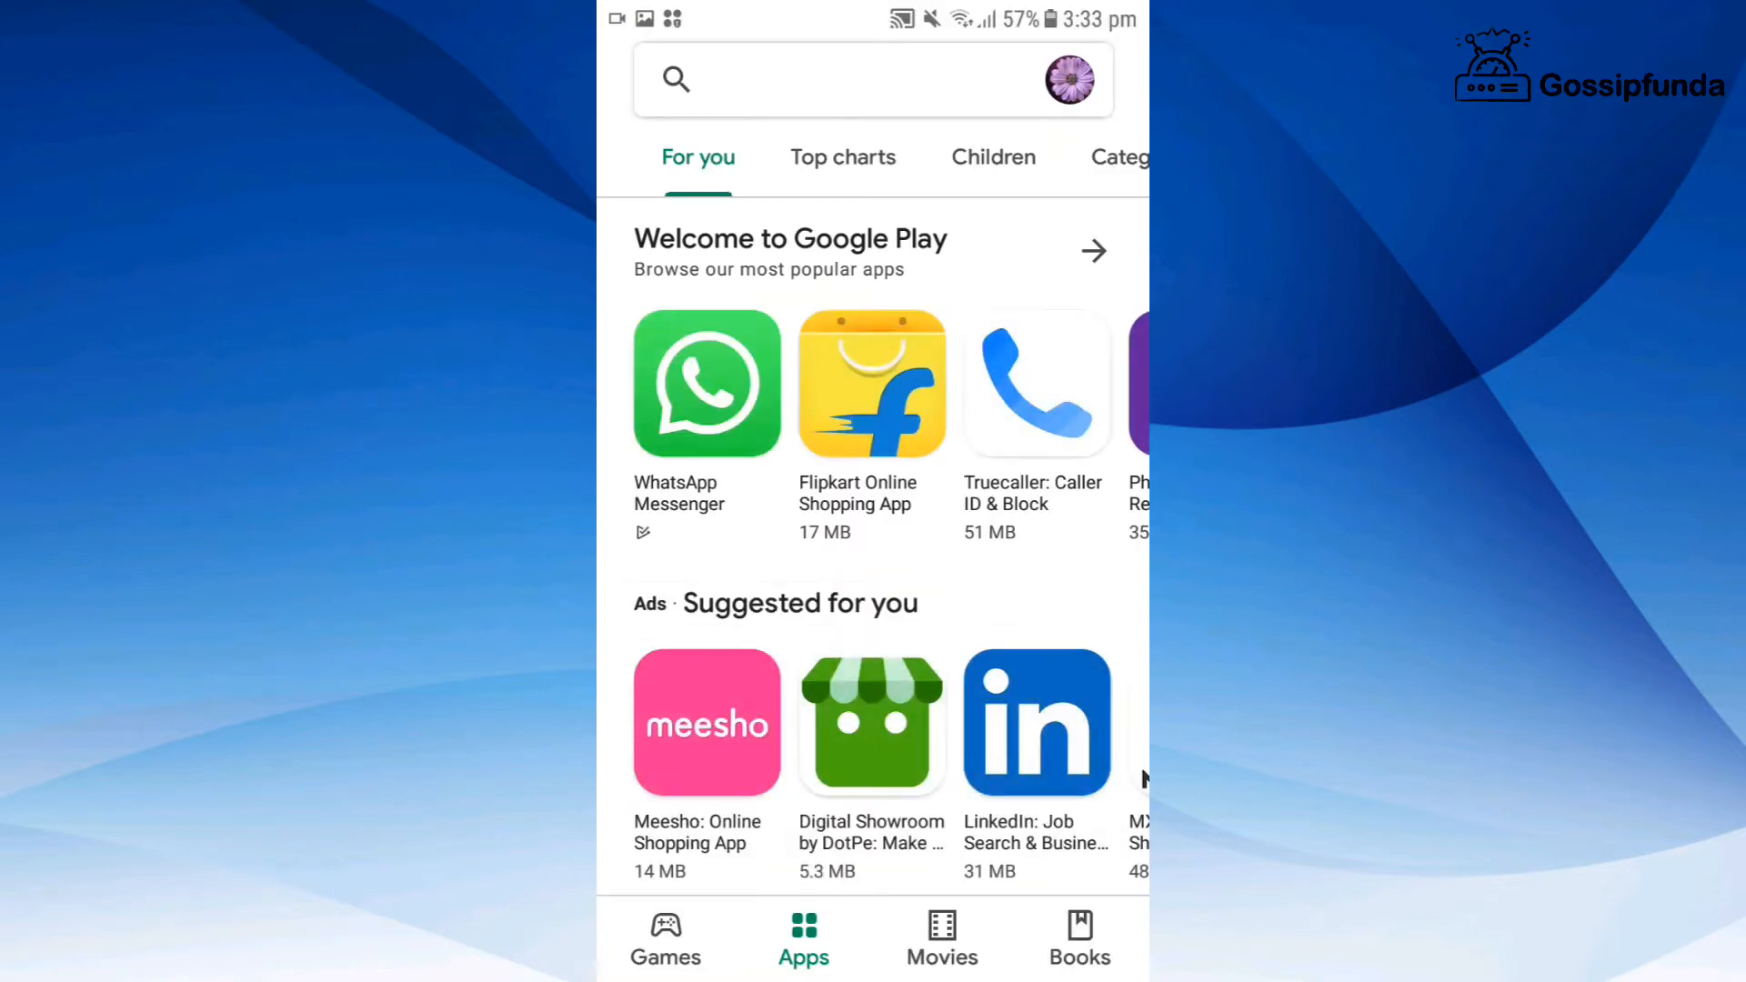
{"action": "left_click", "coordinate": [845, 78]}
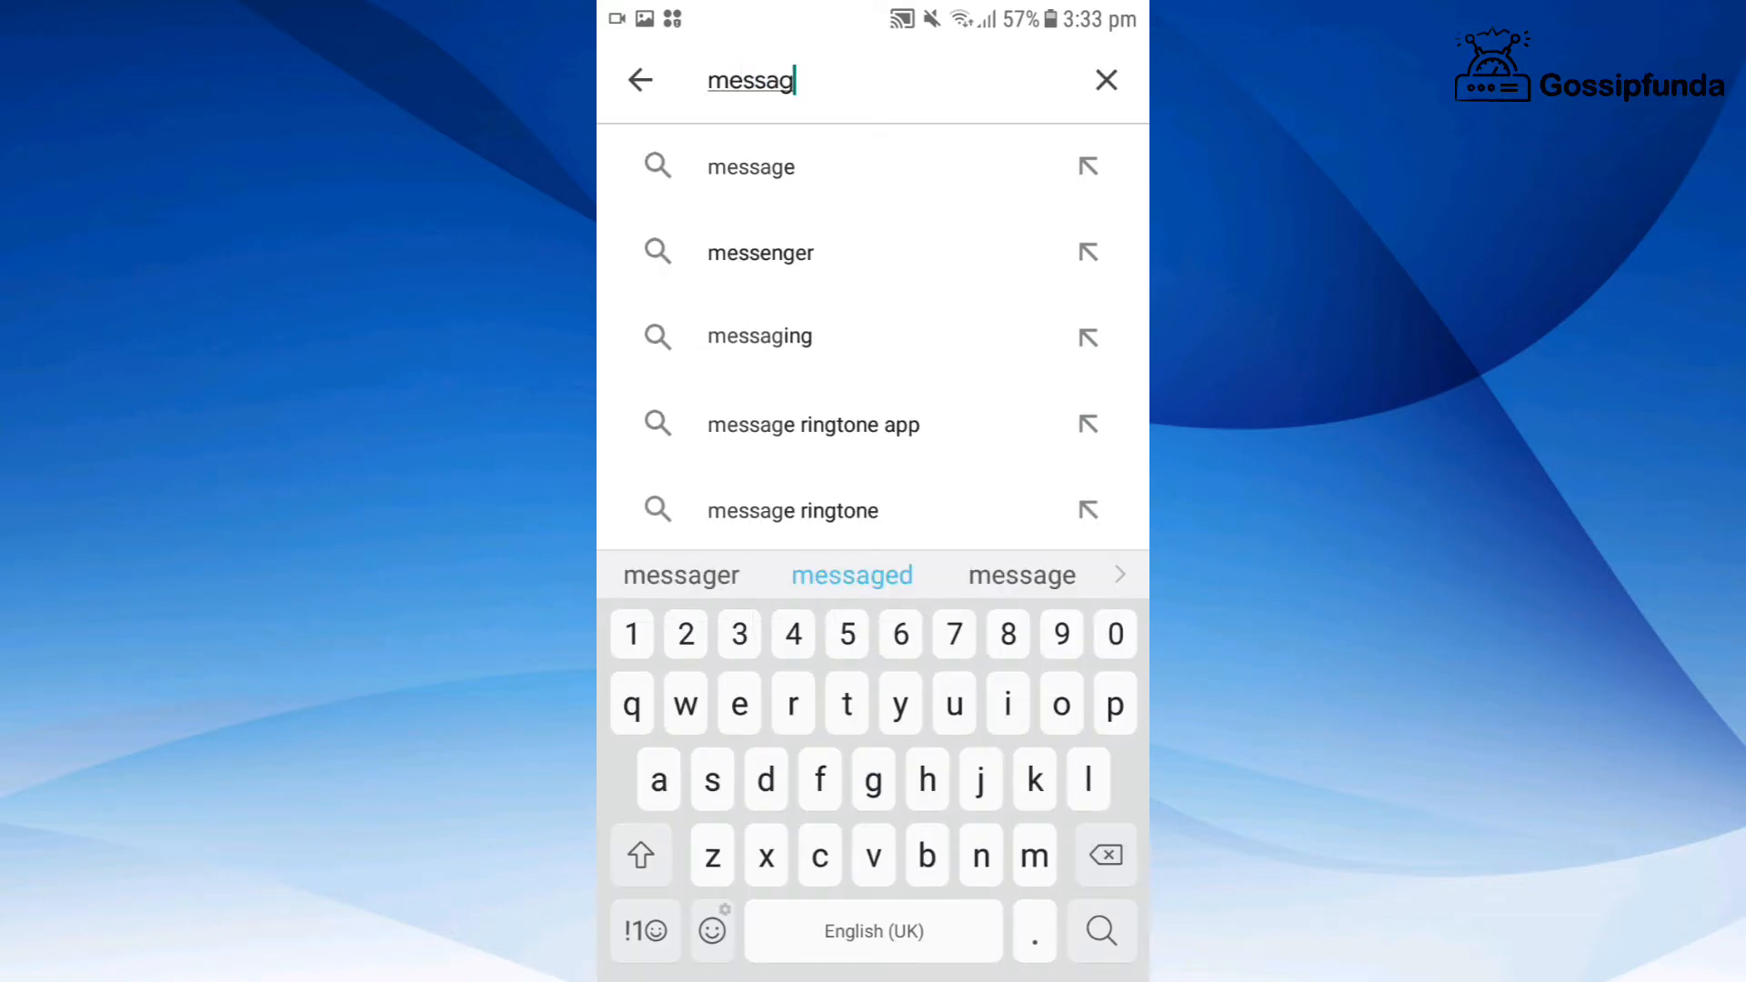
{"action": "type", "text": "e"}
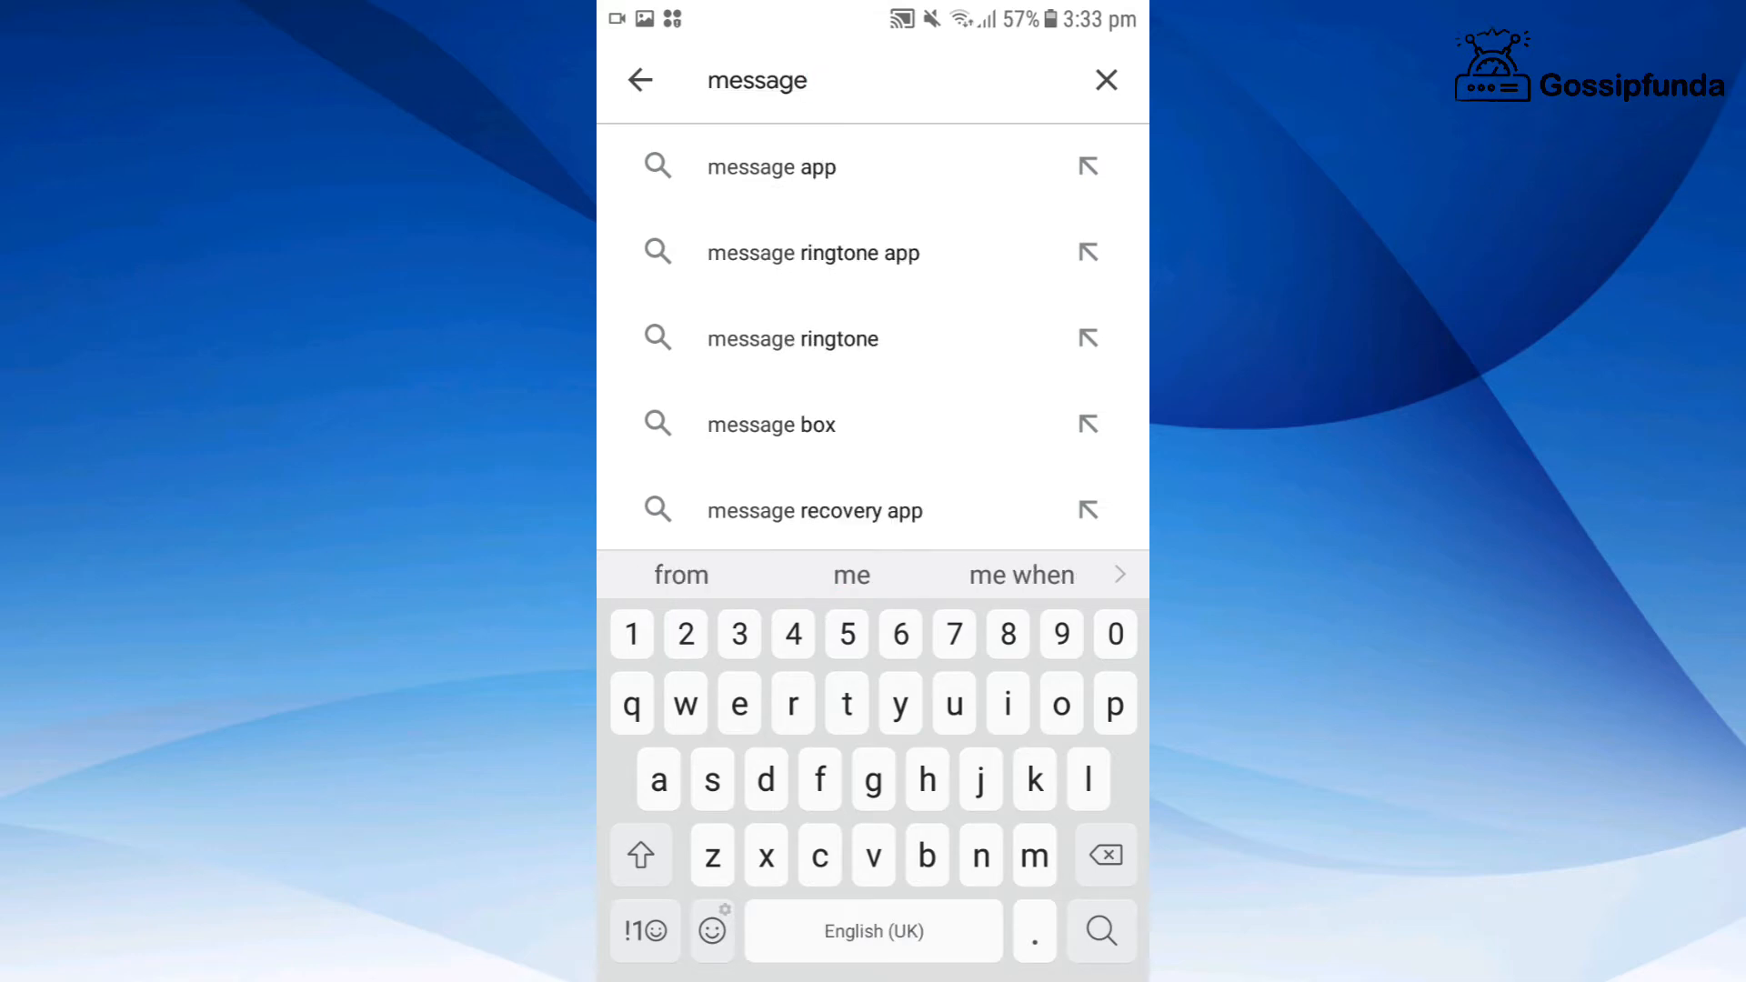
{"action": "type", "text": "fo"}
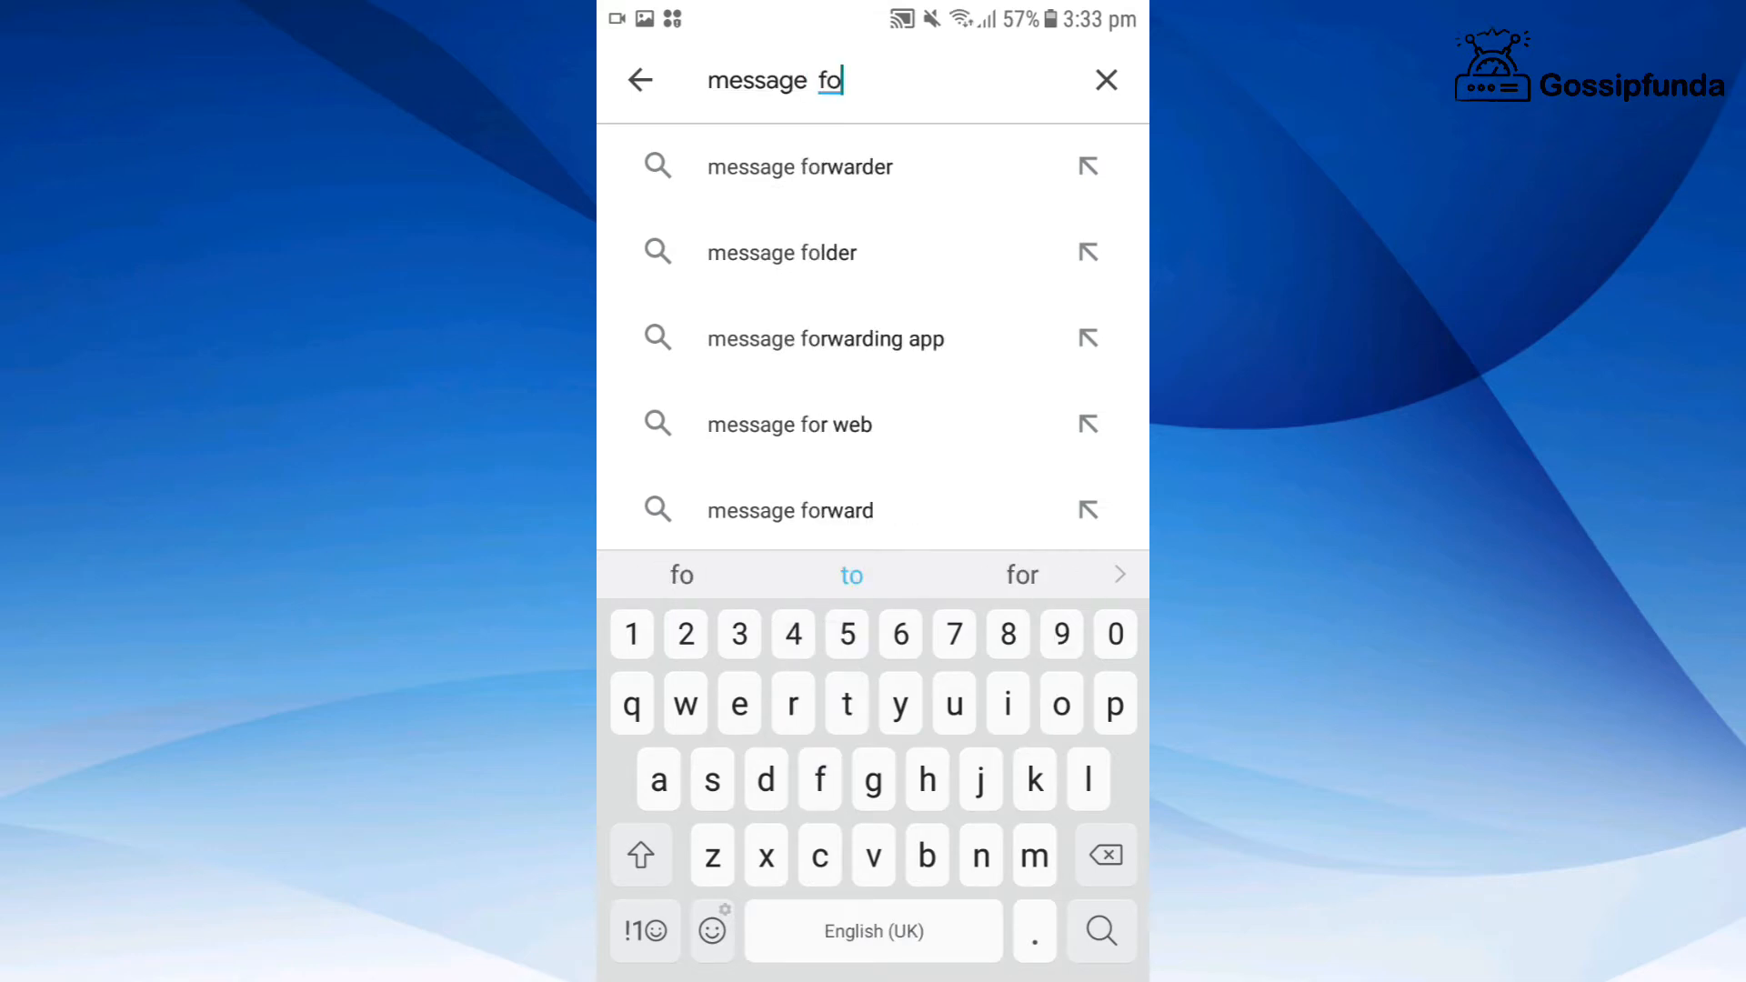
{"action": "left_click", "coordinate": [826, 339]}
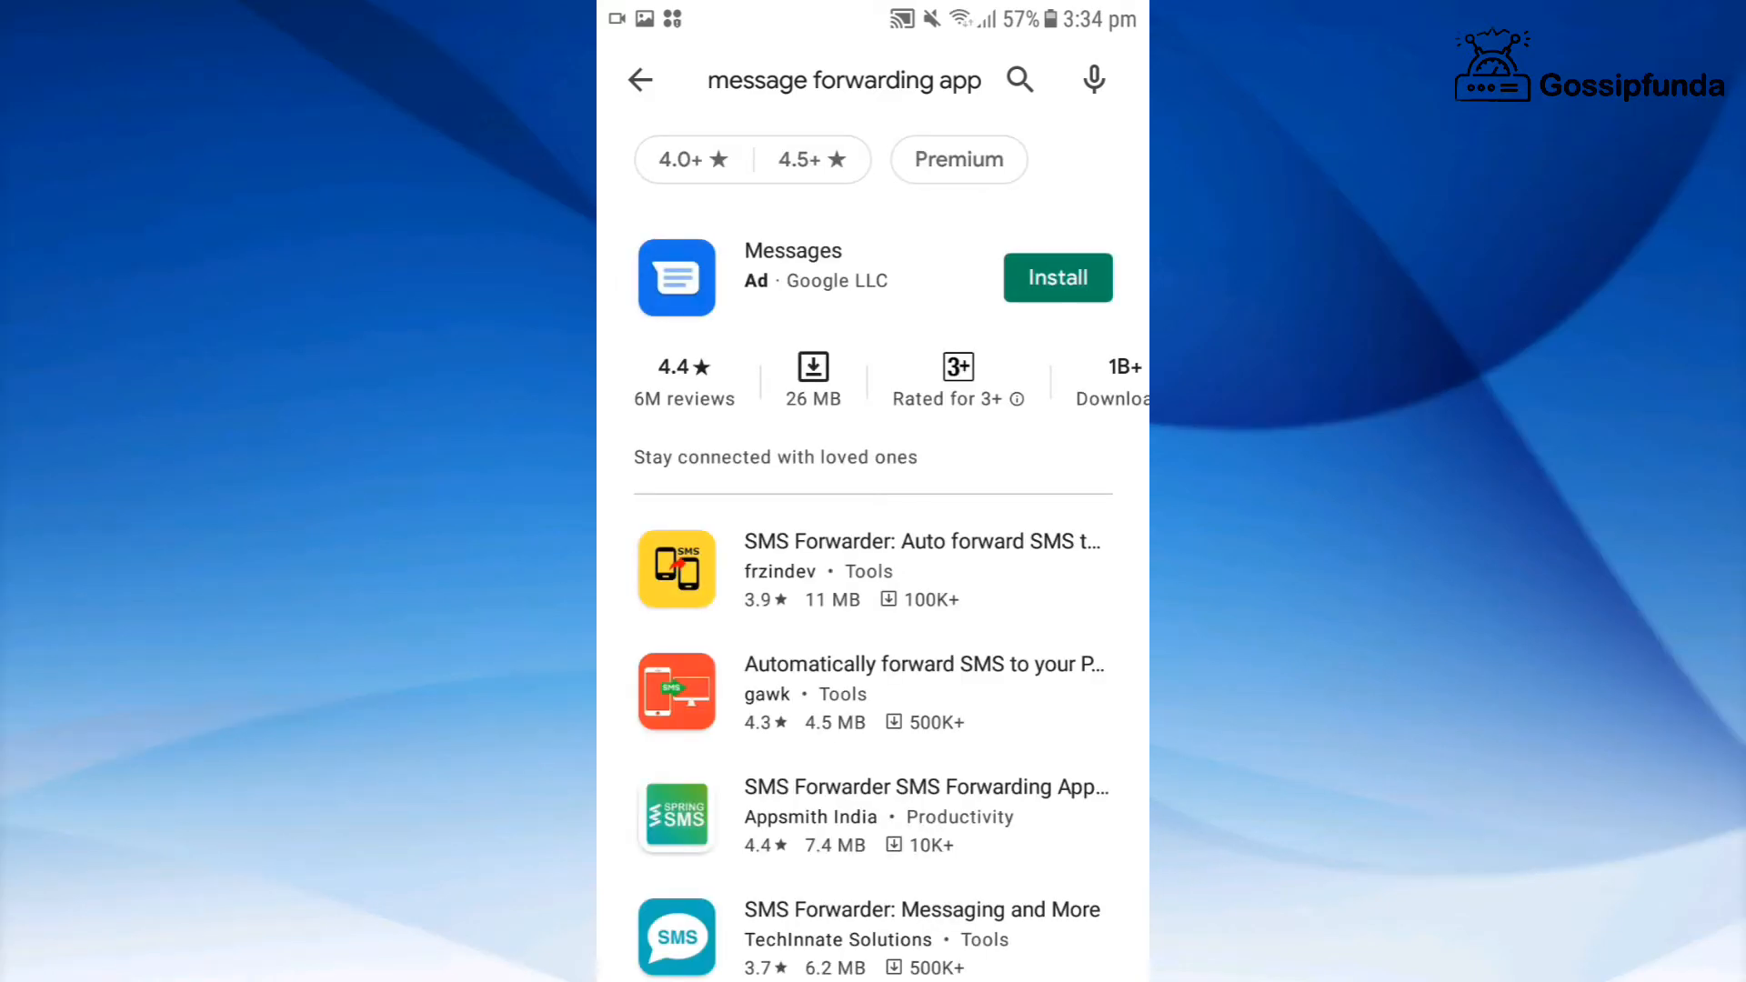
Install Spring SMS (SMS Forwarder by Appsmith India) and bring up its main menu
{"action": "left_click", "coordinate": [920, 542]}
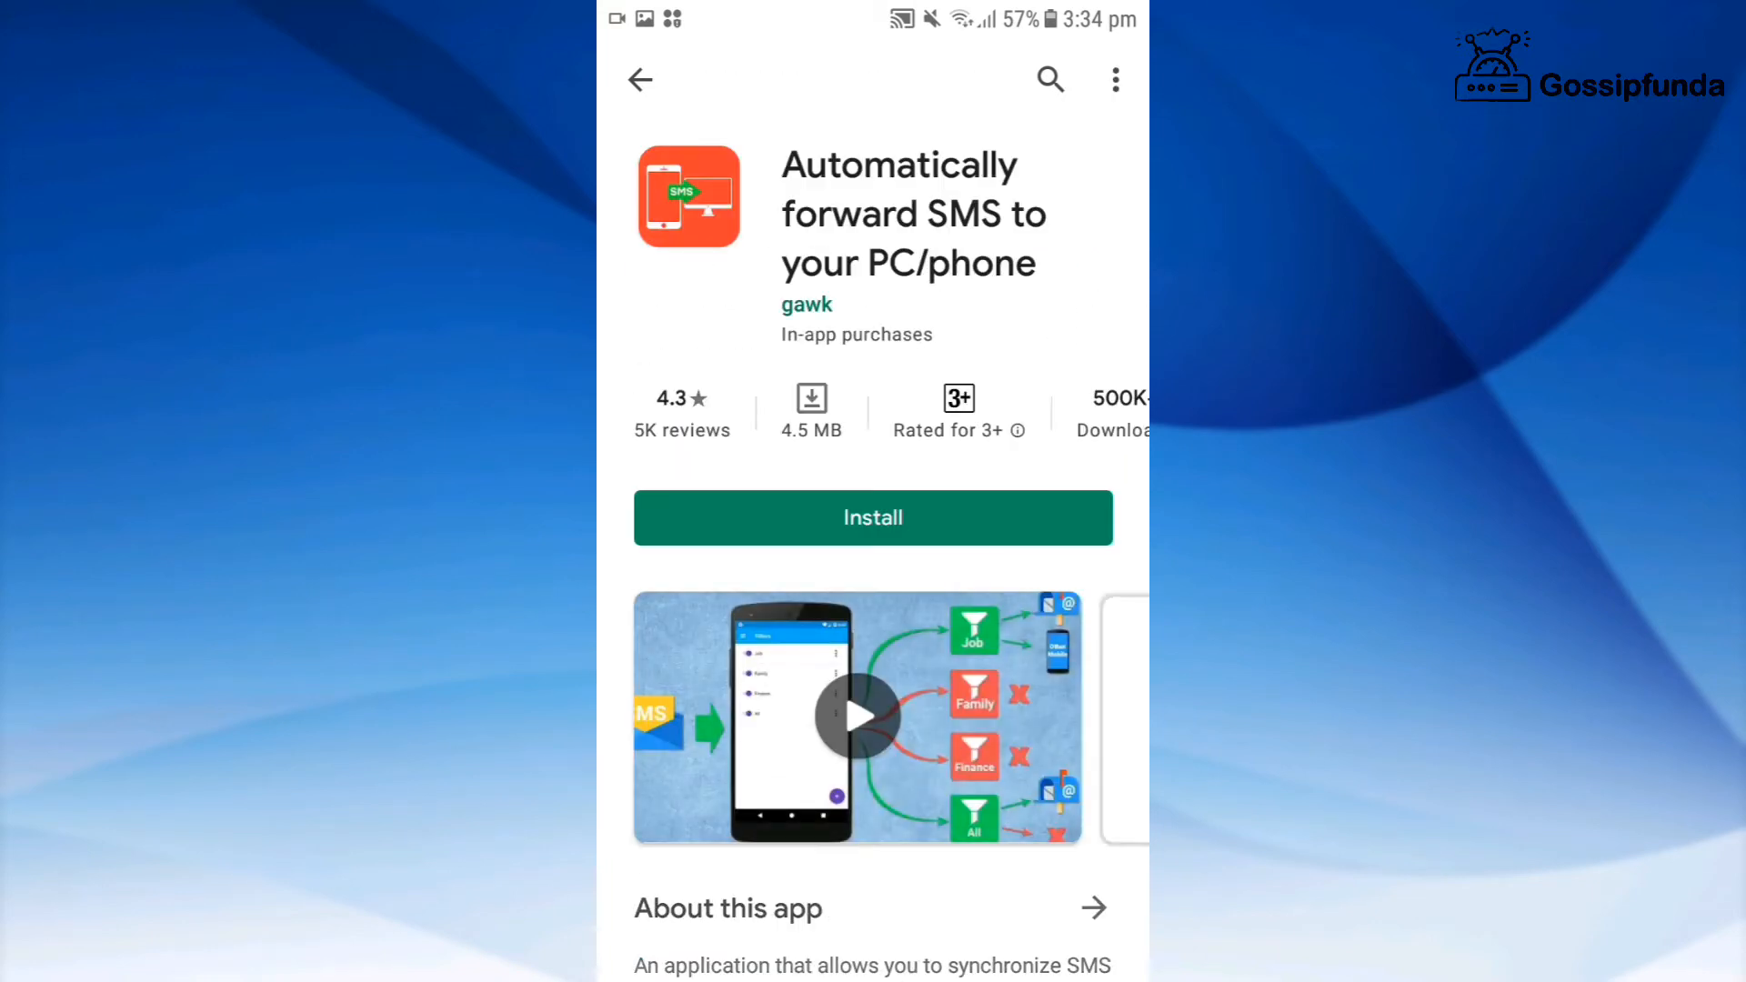
{"action": "scroll", "scroll_direction": "left", "scroll_amount": 3}
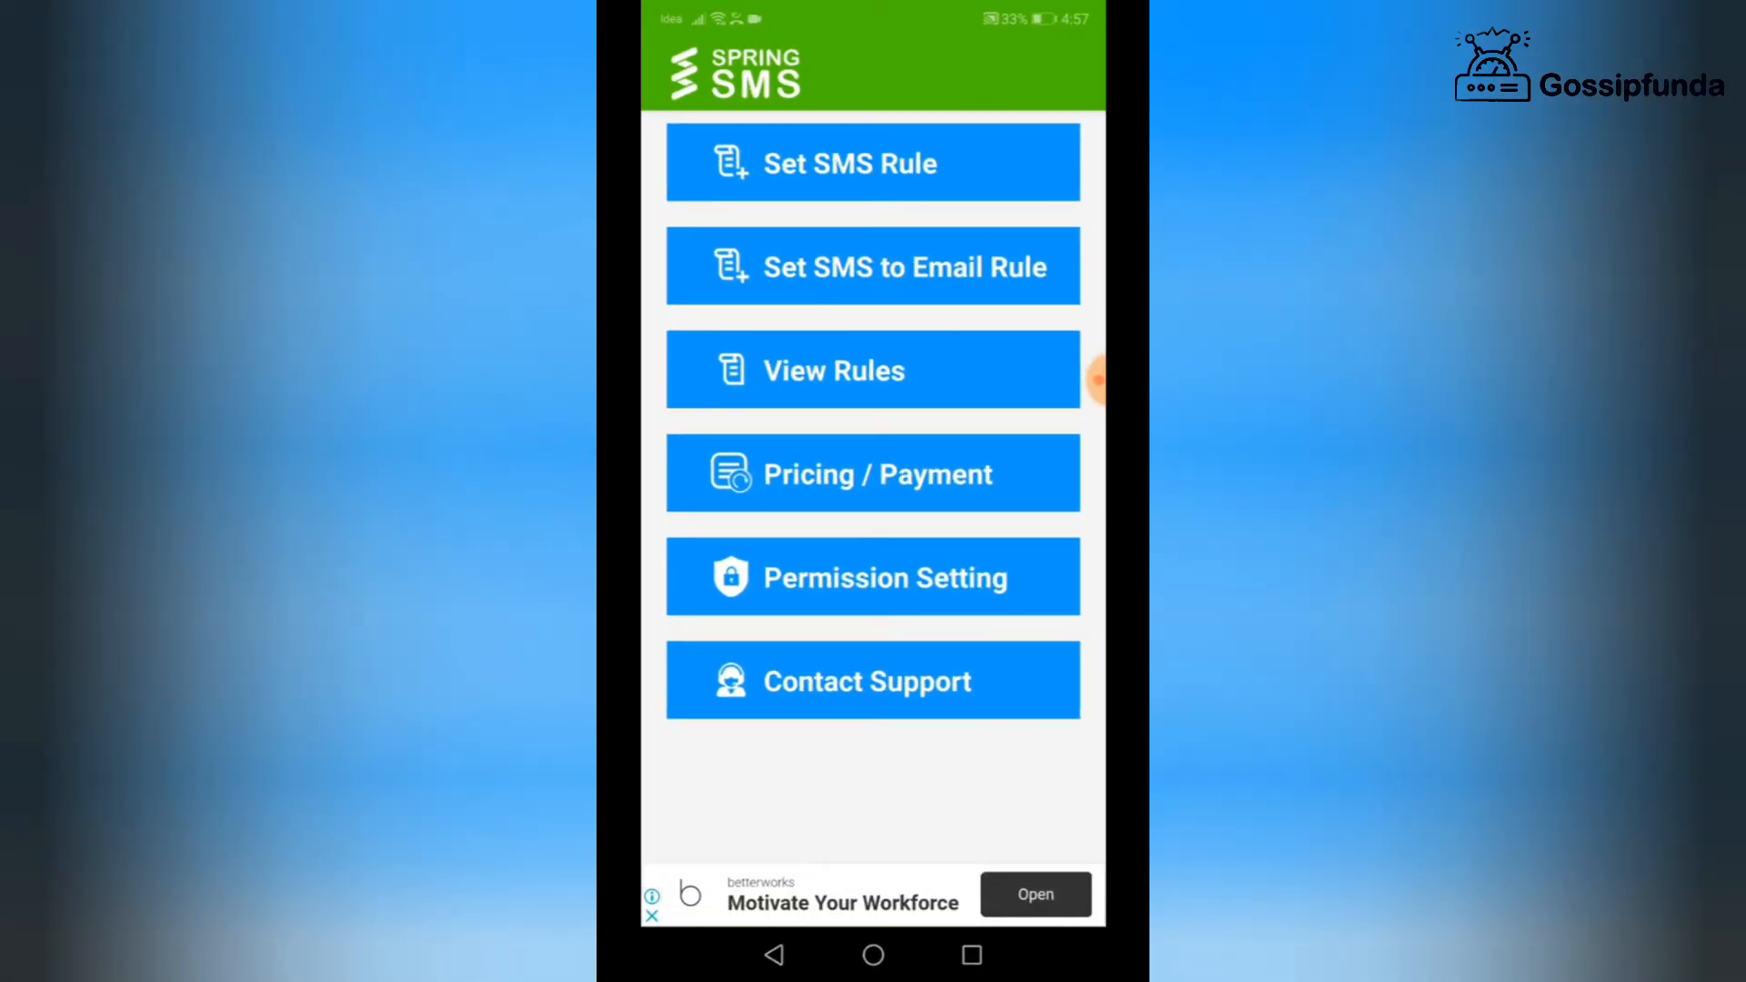
{"action": "left_click", "coordinate": [874, 162]}
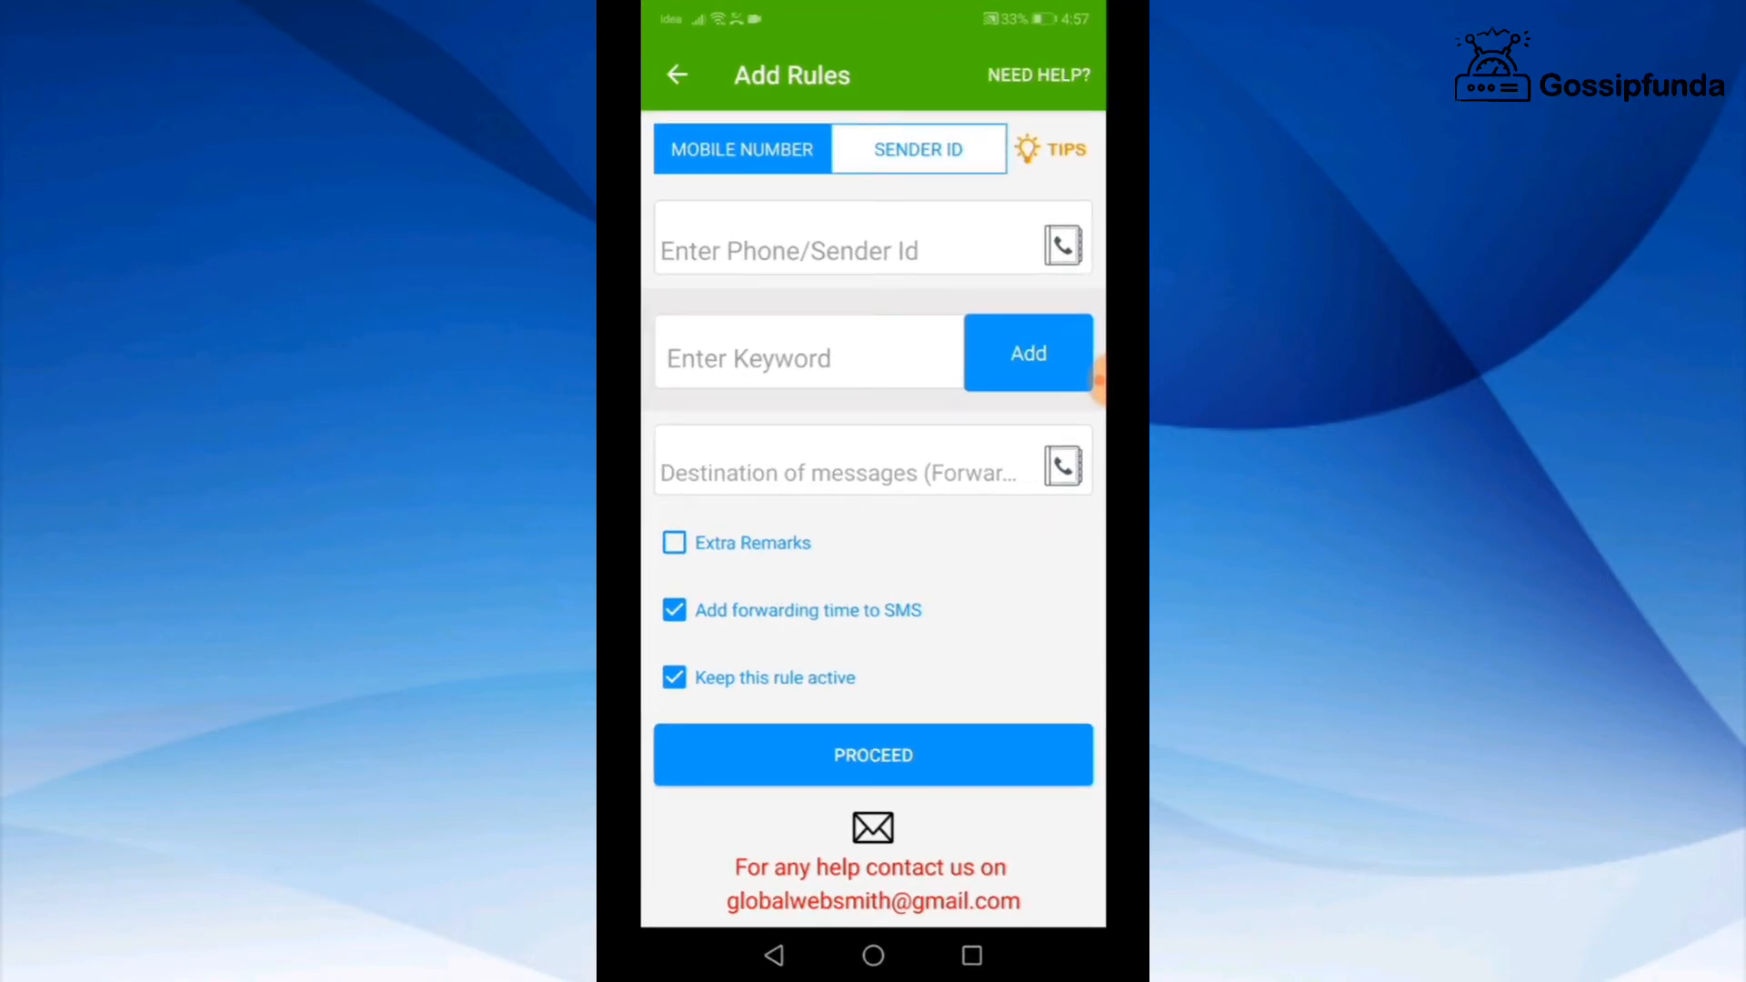
{"action": "left_click", "coordinate": [919, 149]}
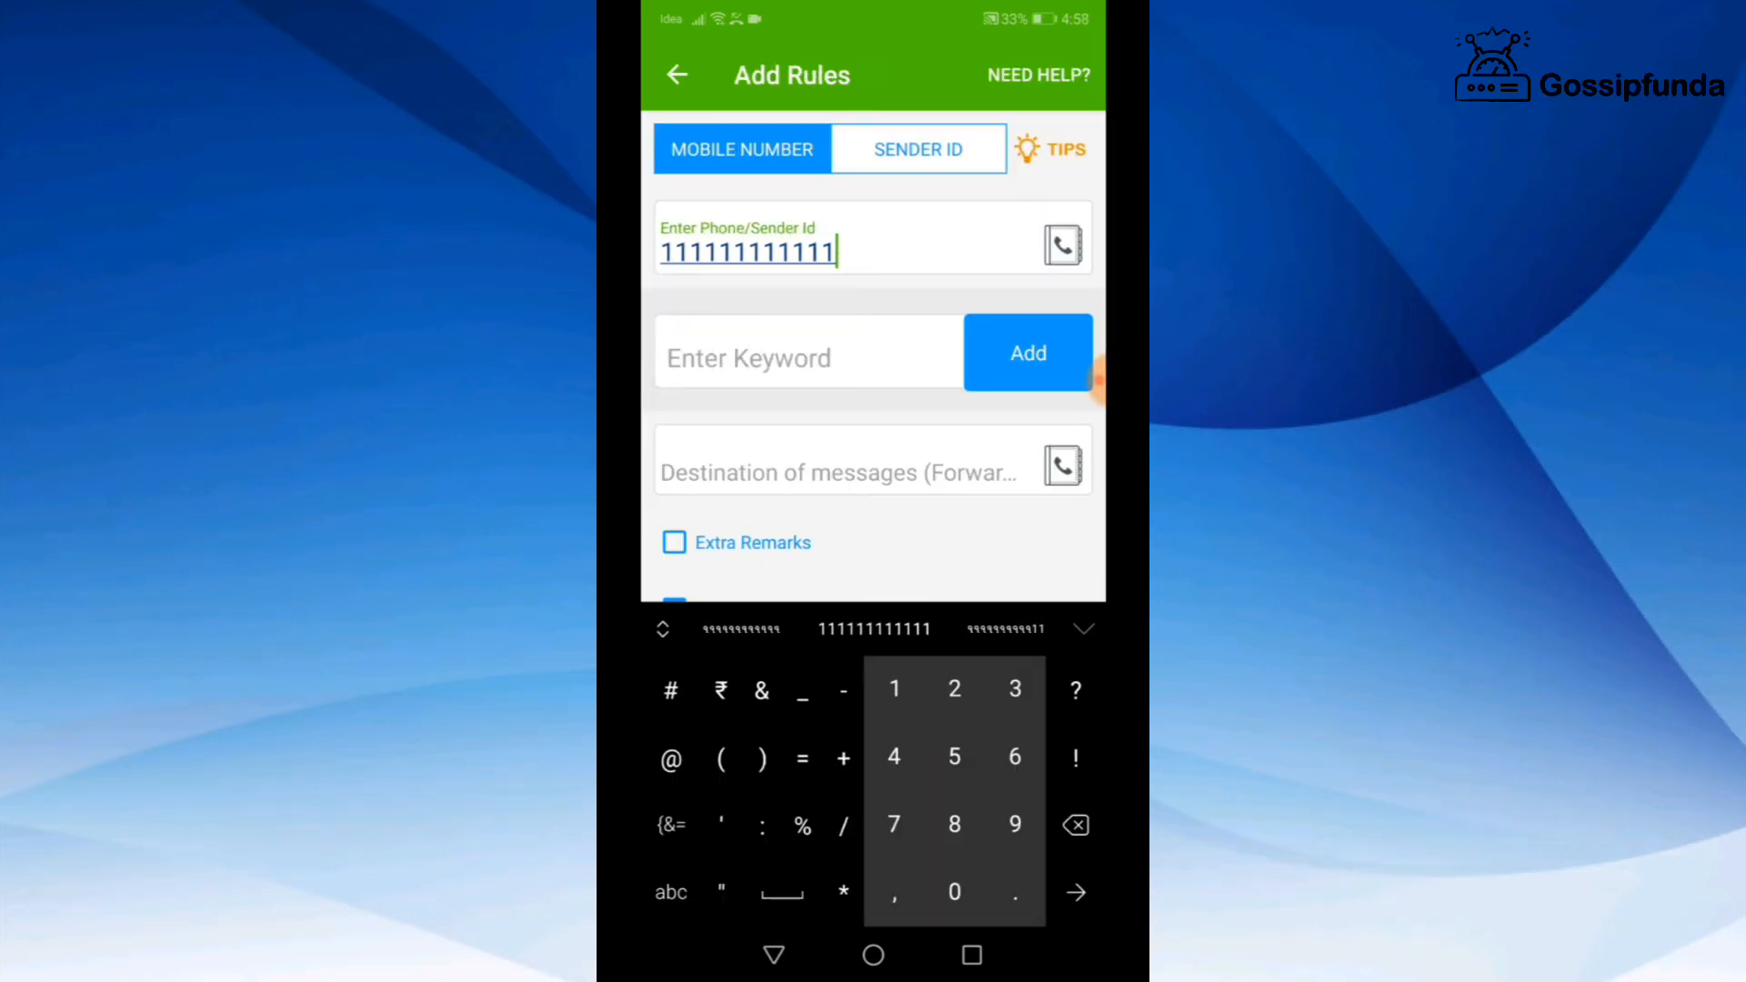
{"action": "left_click", "coordinate": [808, 357]}
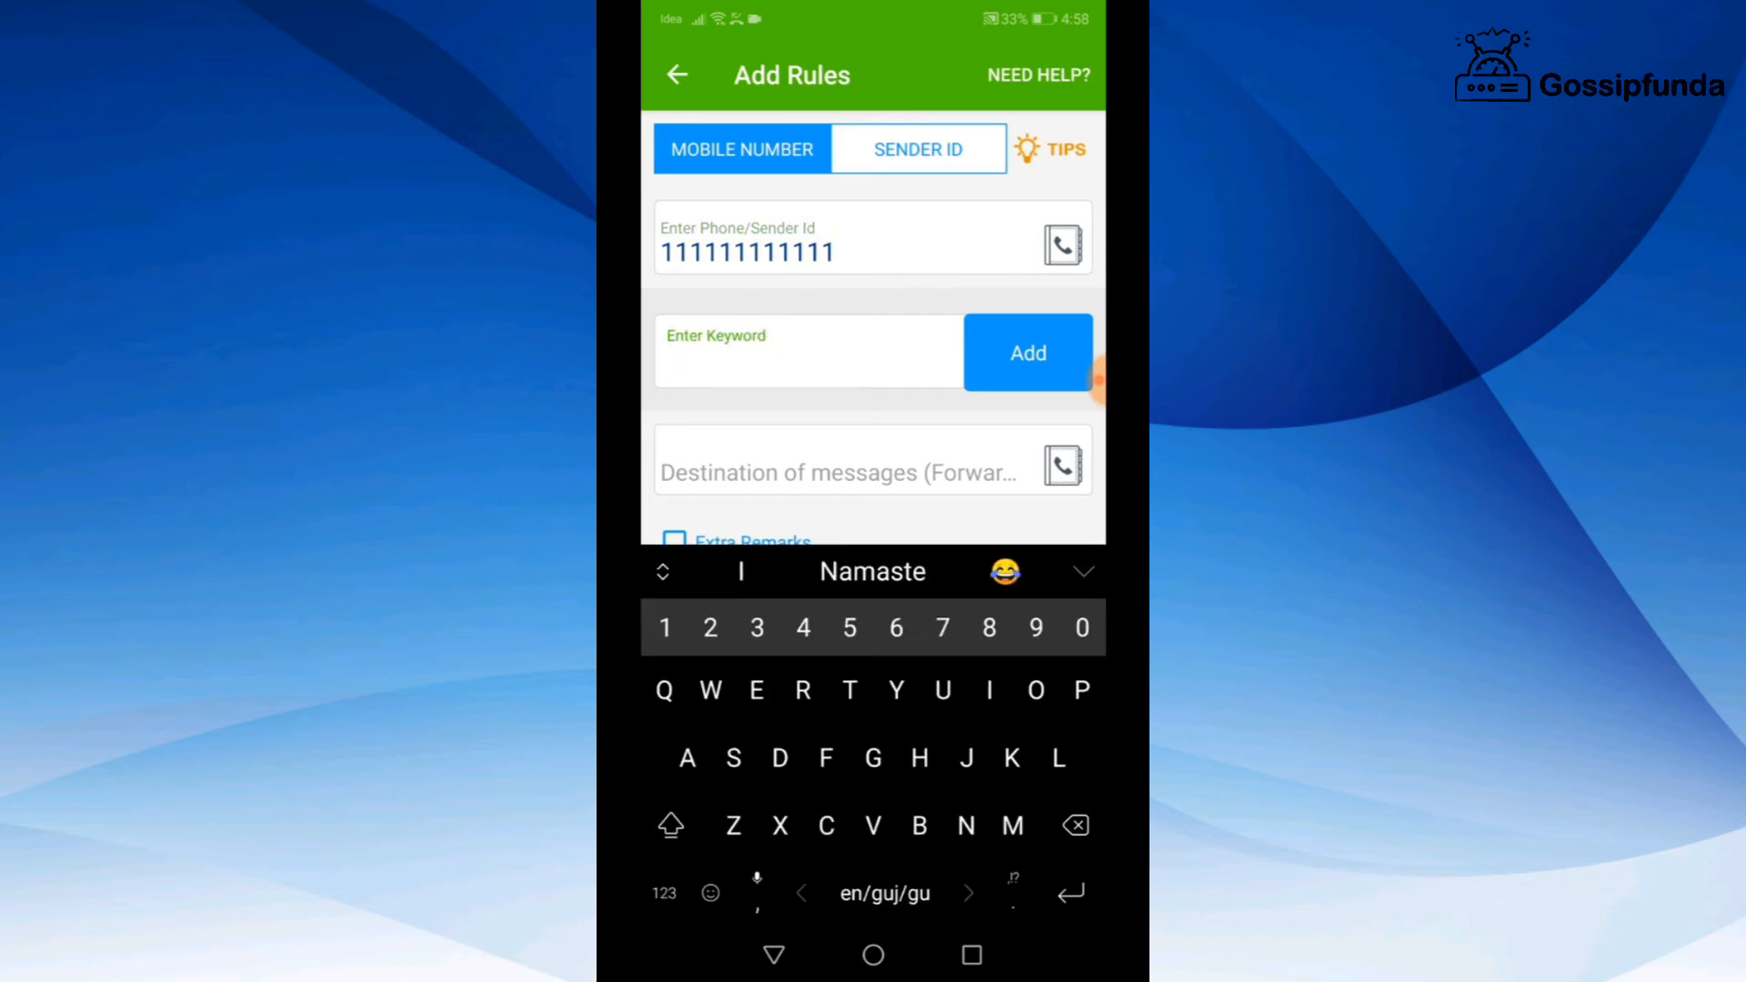
{"action": "left_click", "coordinate": [1028, 353]}
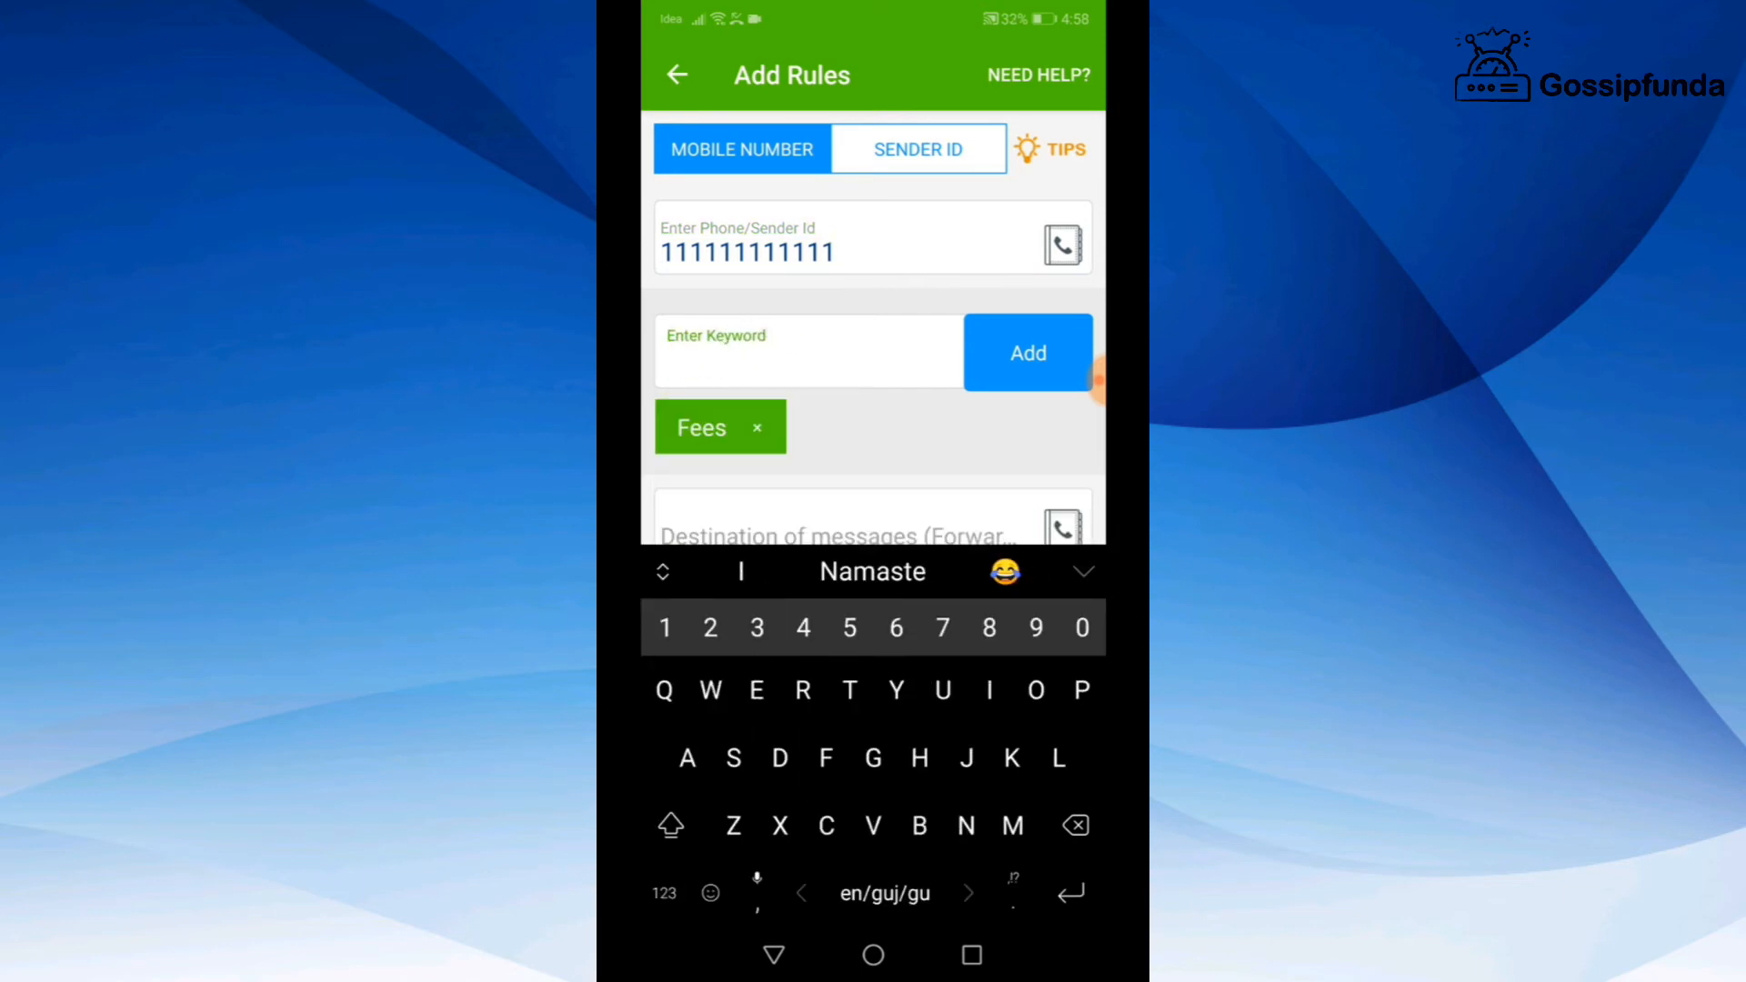
{"action": "type", "text": "School"}
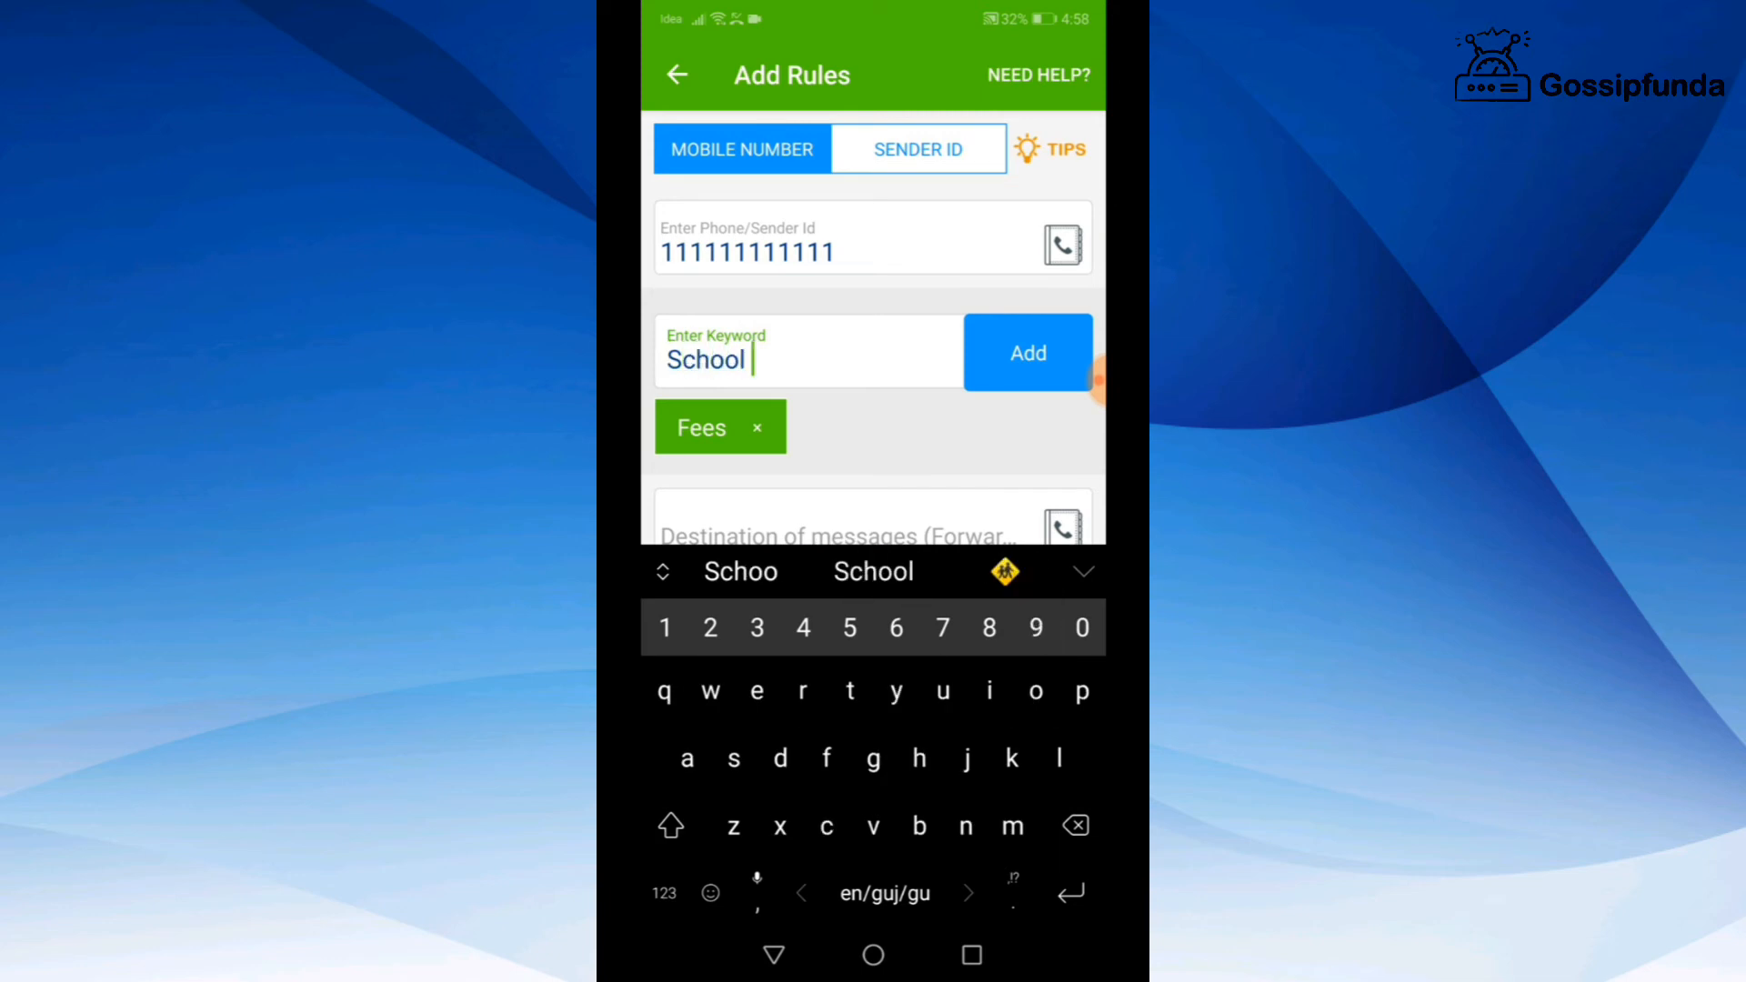
{"action": "left_click", "coordinate": [1028, 352]}
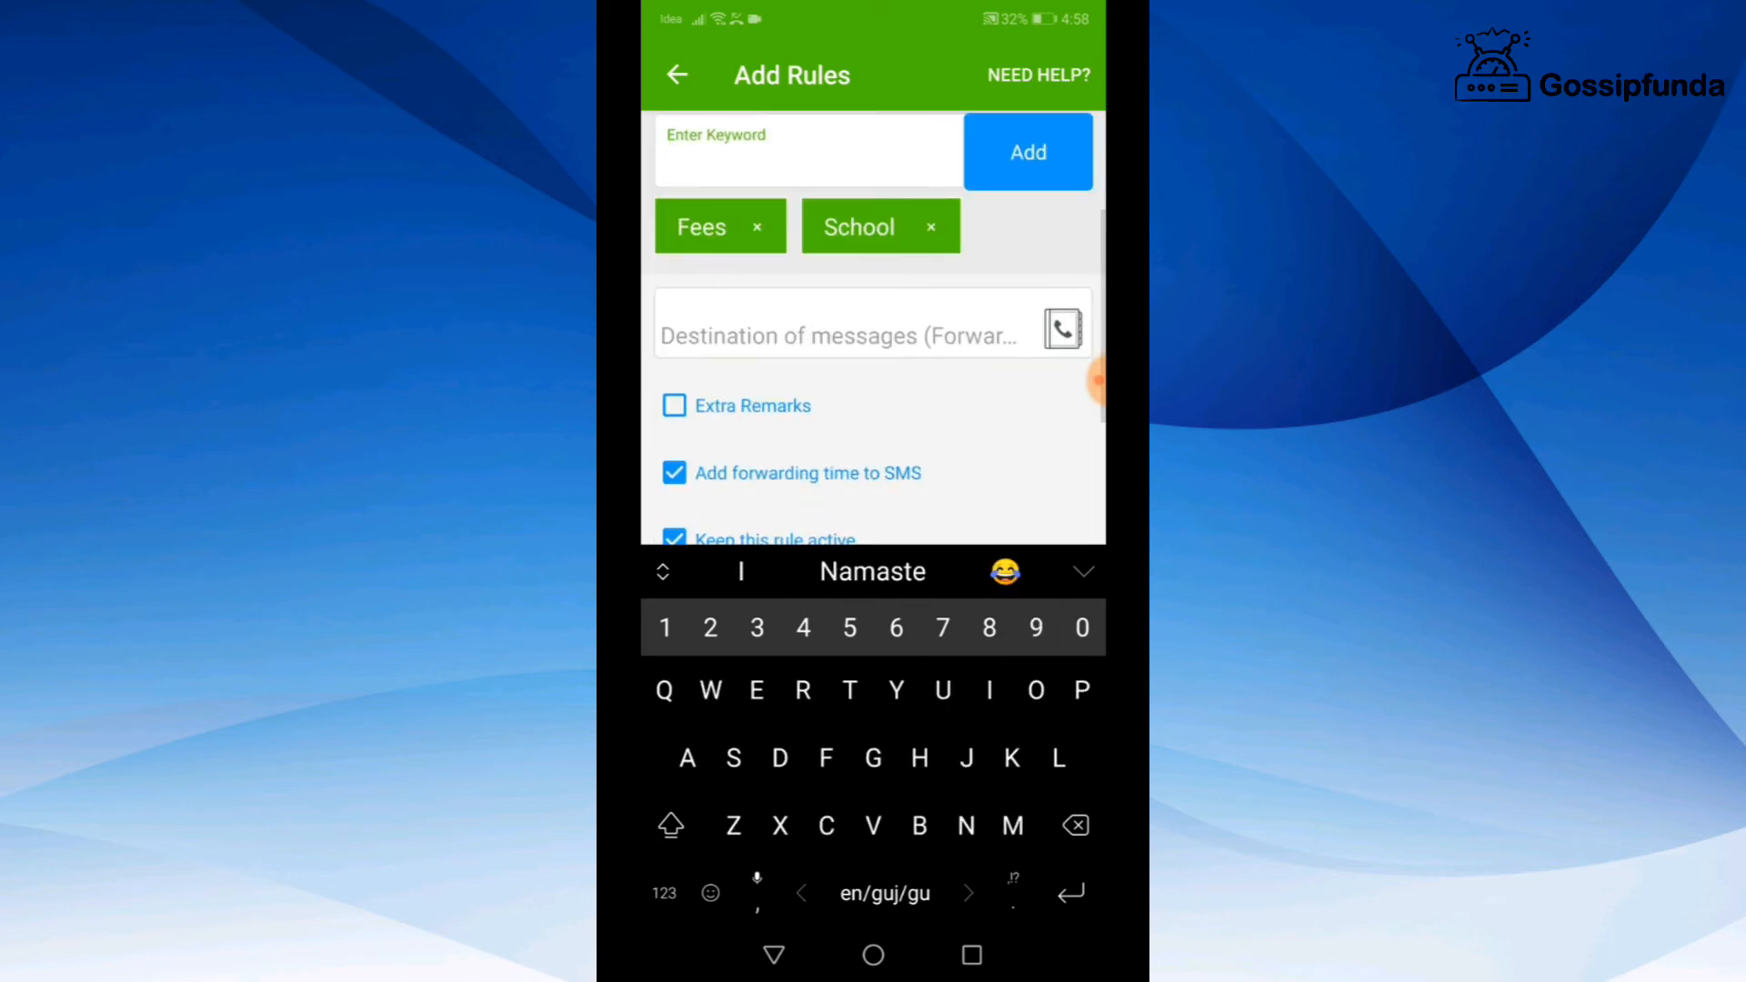
{"action": "type", "text": "222222222222"}
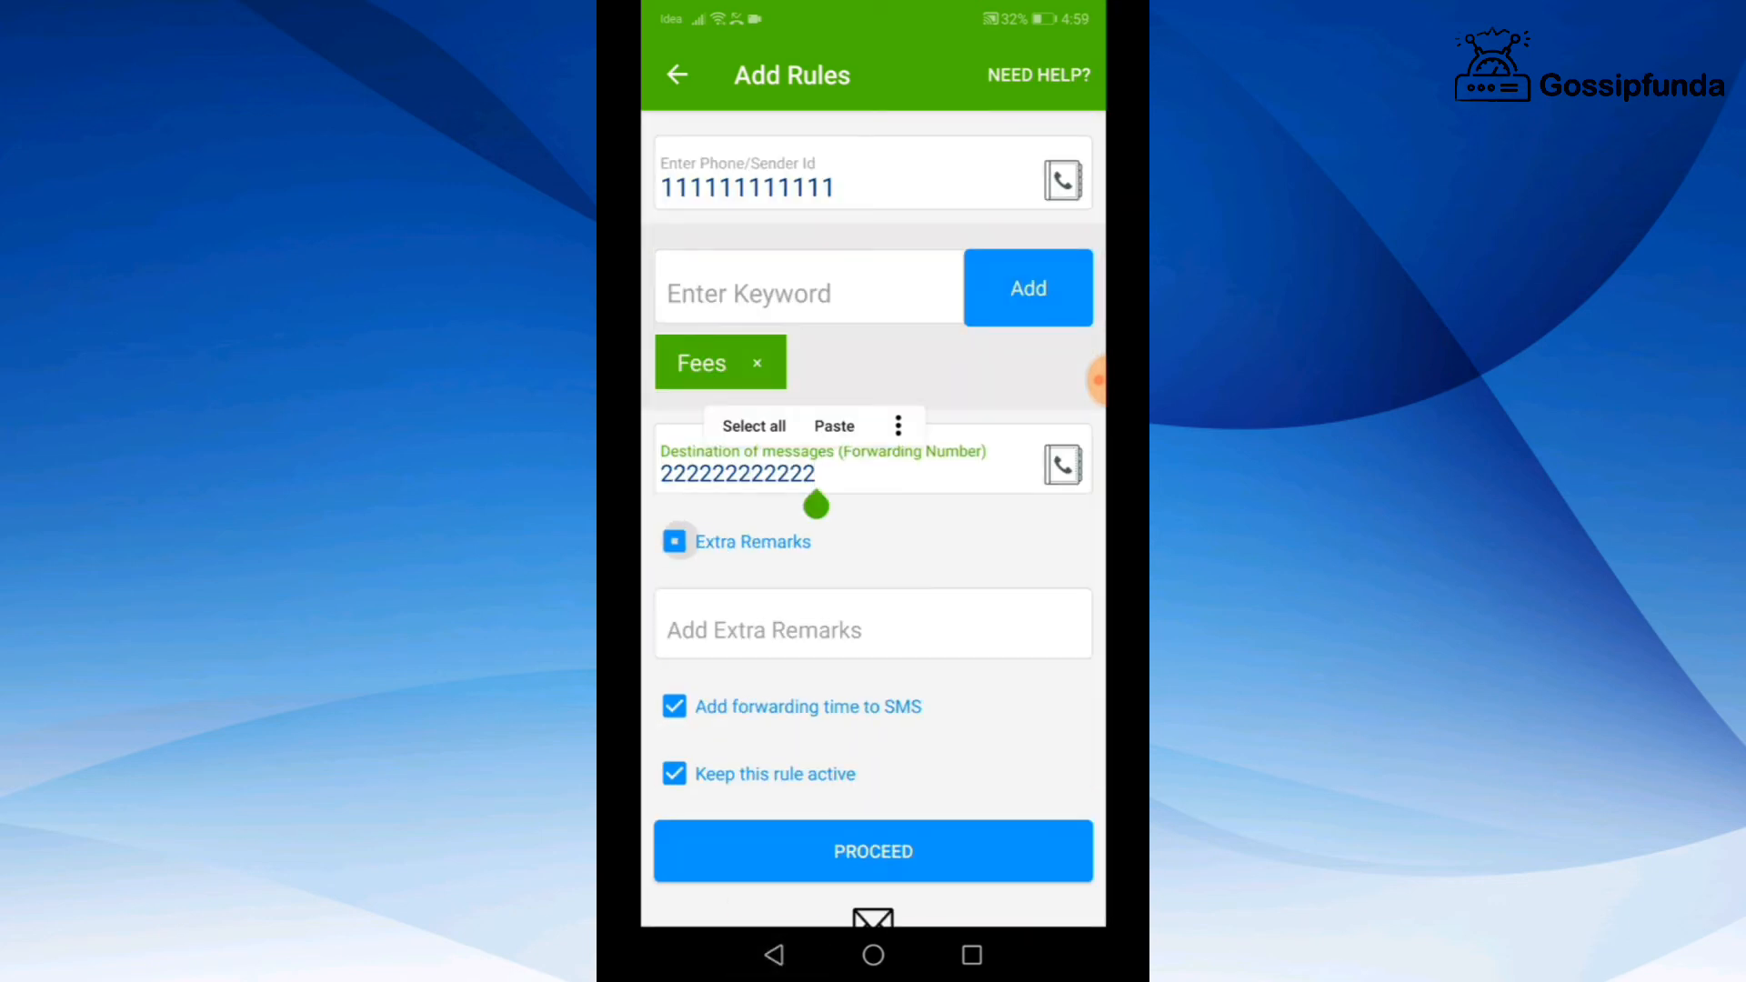
Toggle the remarks and forwarding-time options, save the rule and show it in View Rules
{"action": "left_click", "coordinate": [675, 542]}
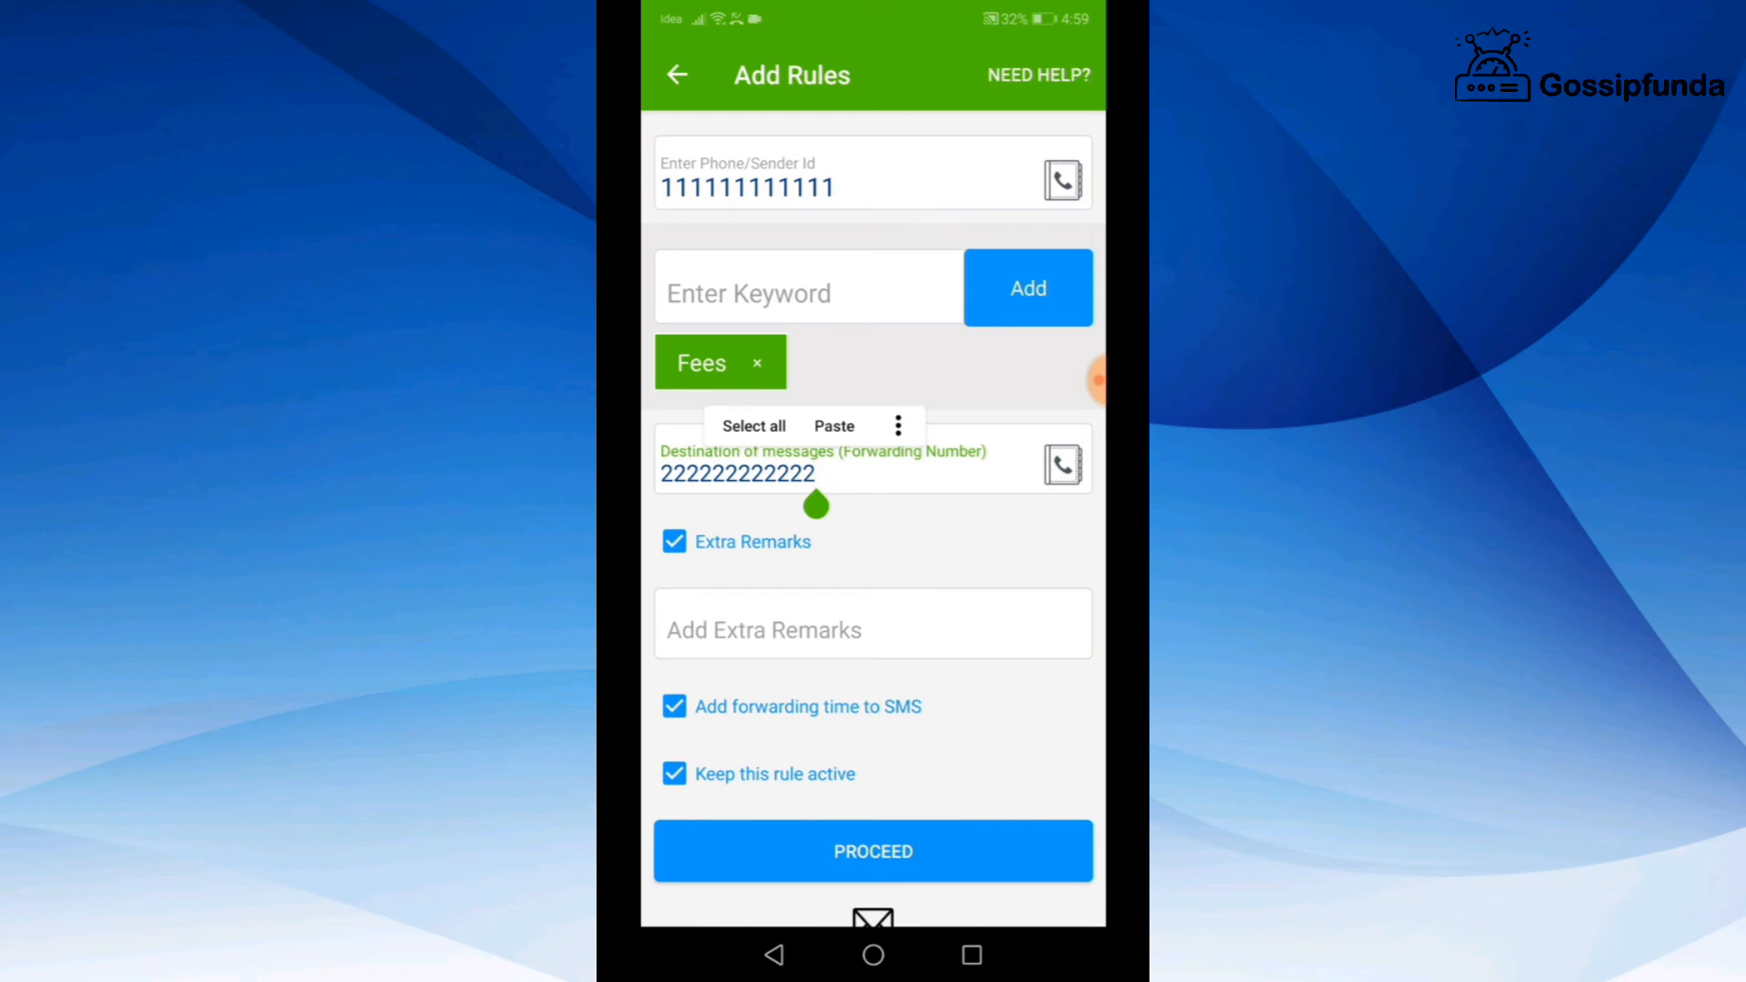
{"action": "left_click", "coordinate": [675, 542]}
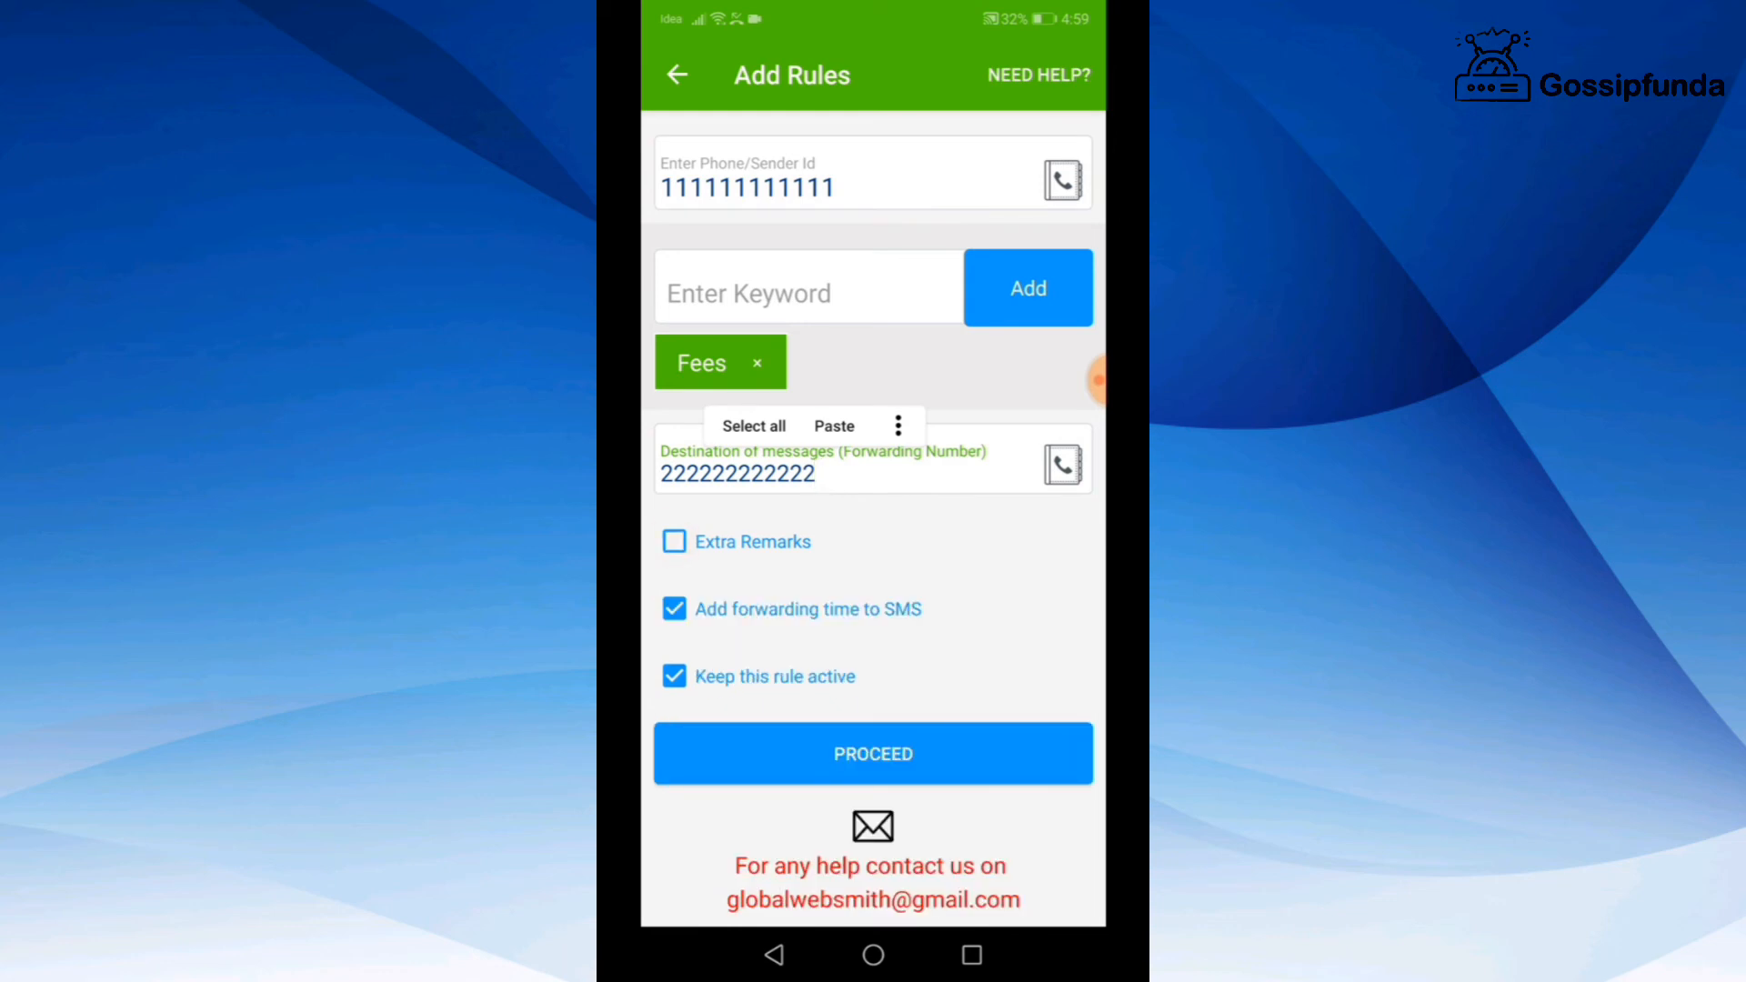
{"action": "left_click", "coordinate": [673, 610]}
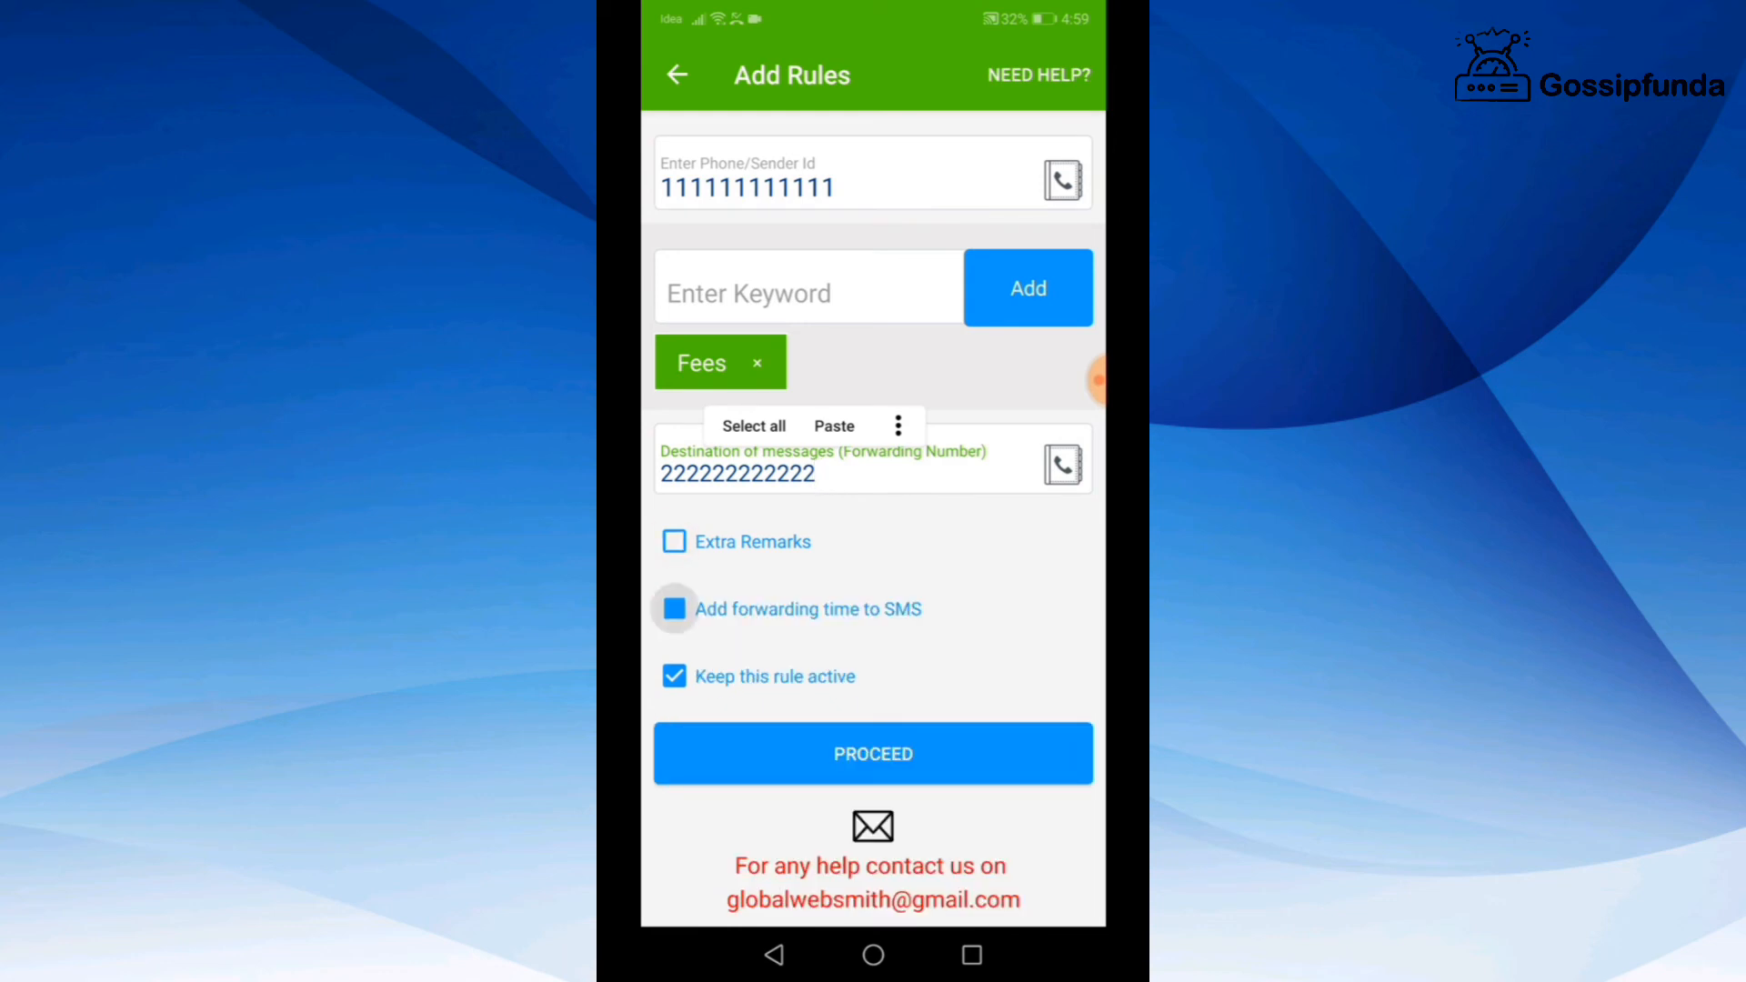
{"action": "left_click", "coordinate": [675, 609]}
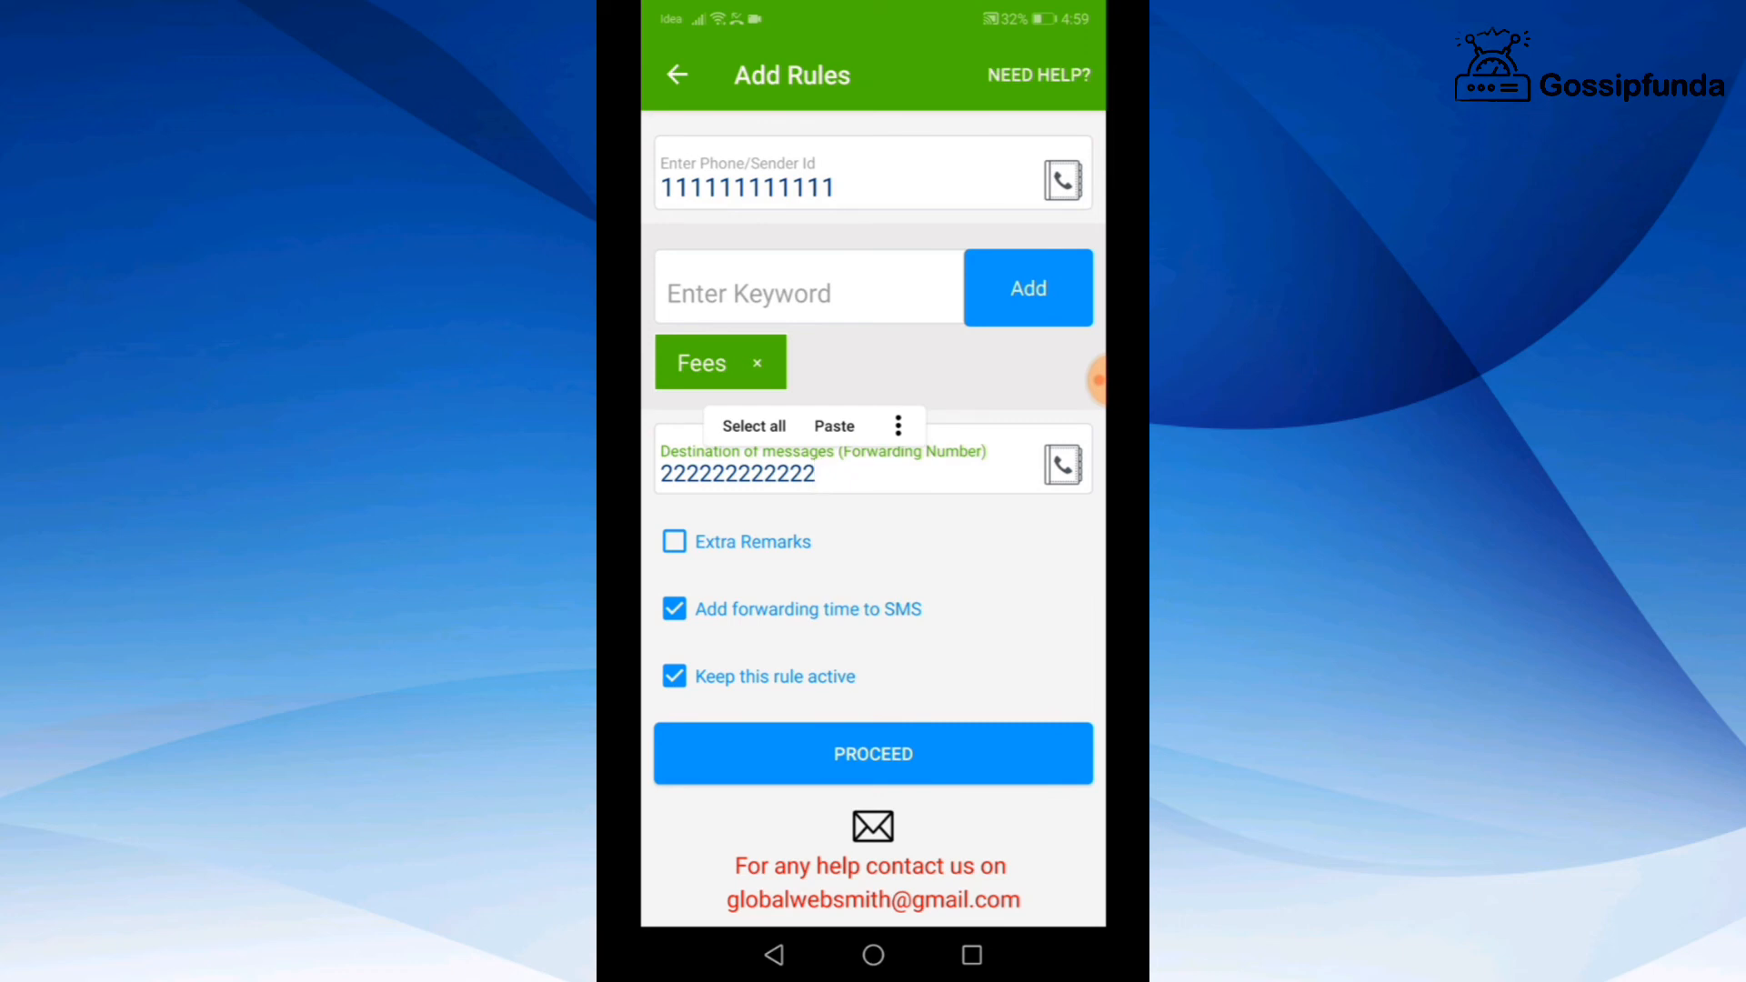
{"action": "left_click", "coordinate": [873, 753]}
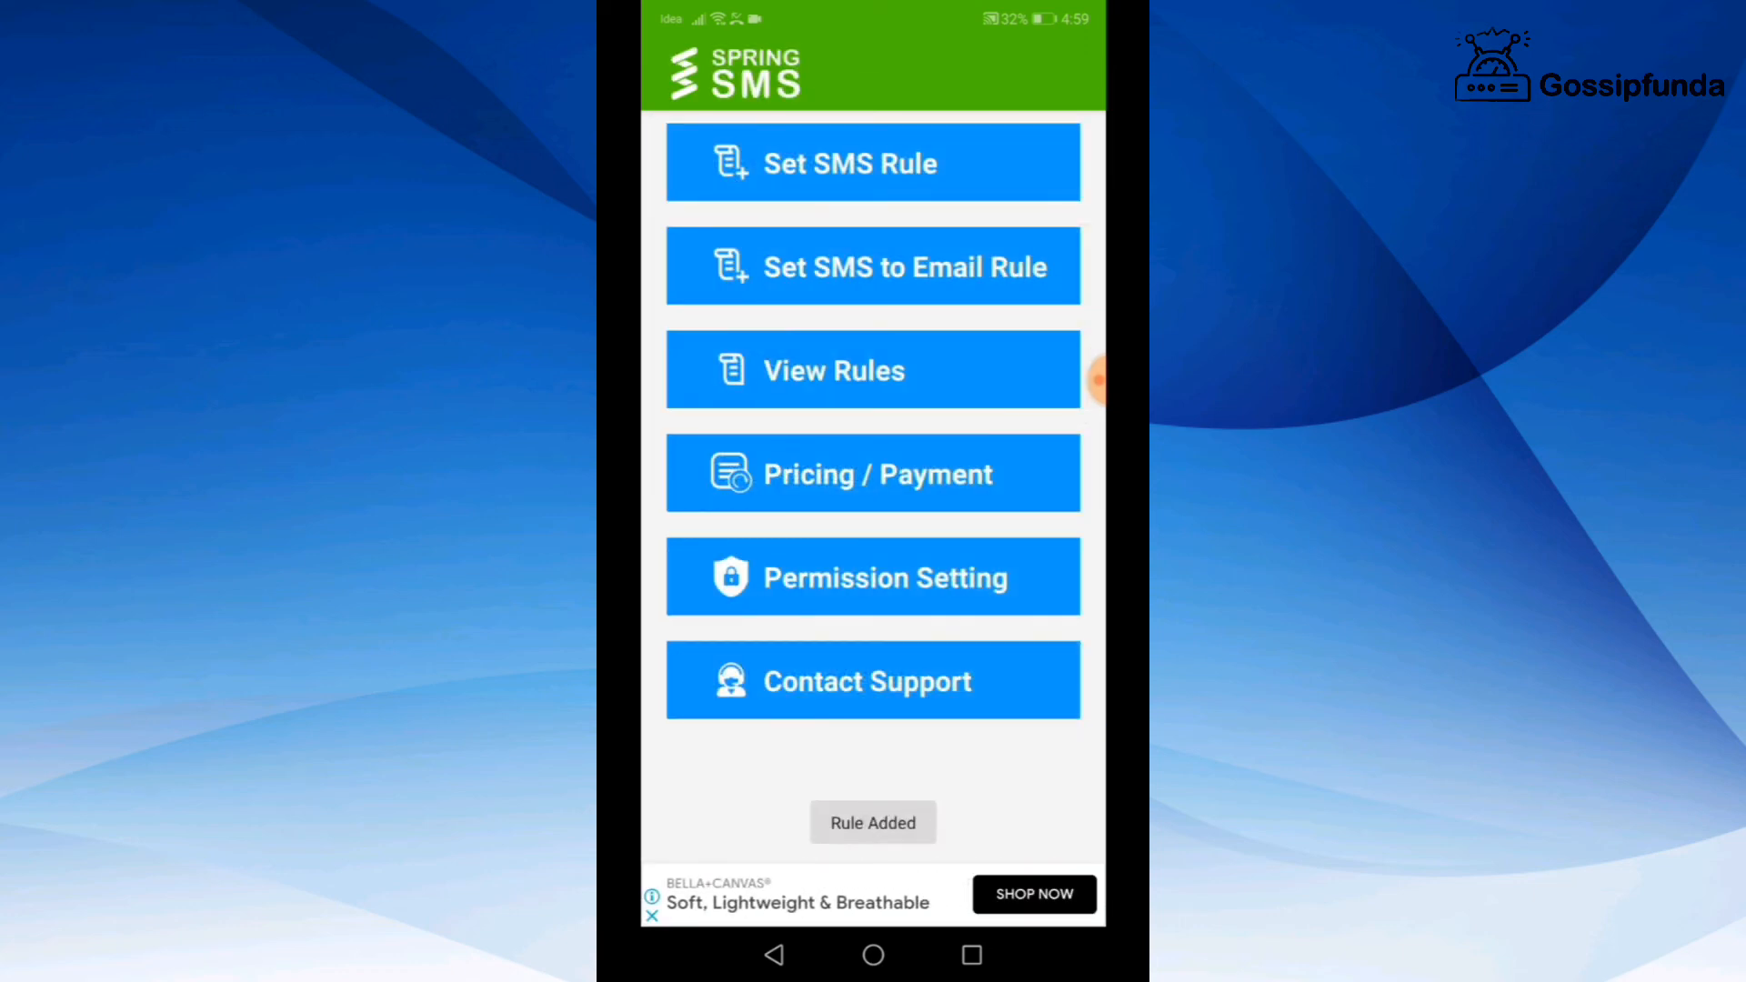
{"action": "left_click", "coordinate": [873, 369]}
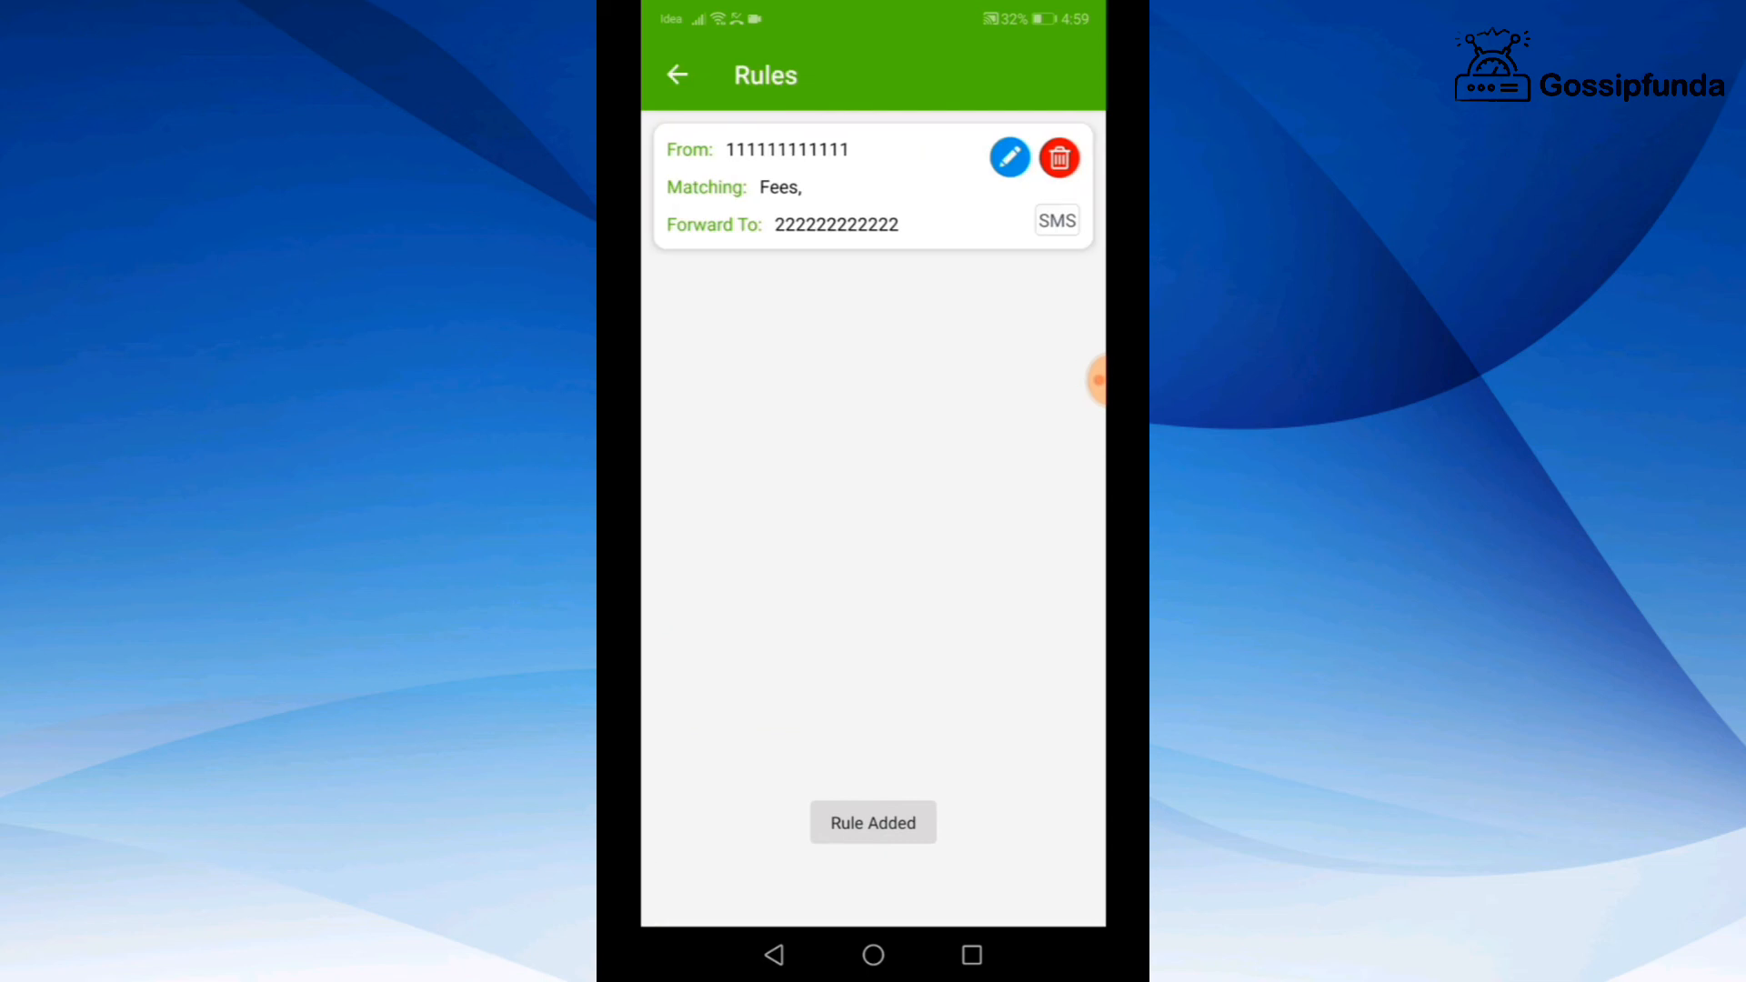